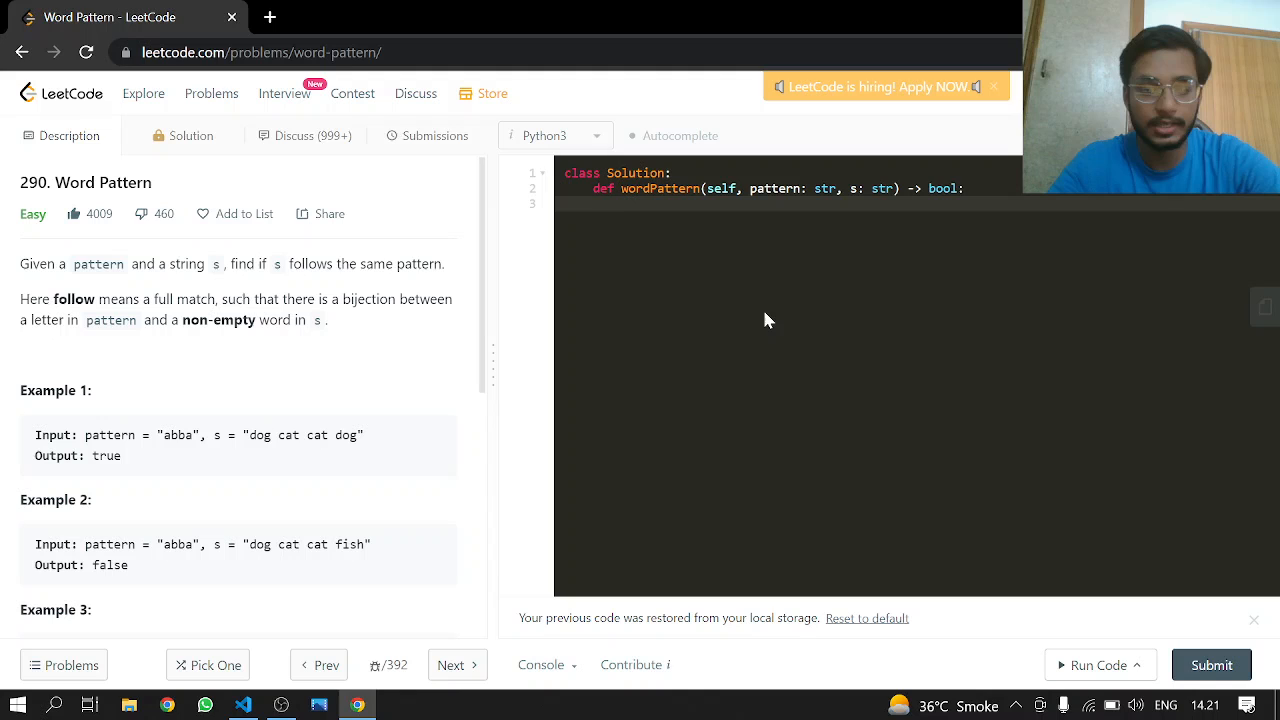
# - Write scratch notes 'a bba {' and 'dog cat cat dog {' under the header, correcting the 'act' typo
pyautogui.write('a bba')
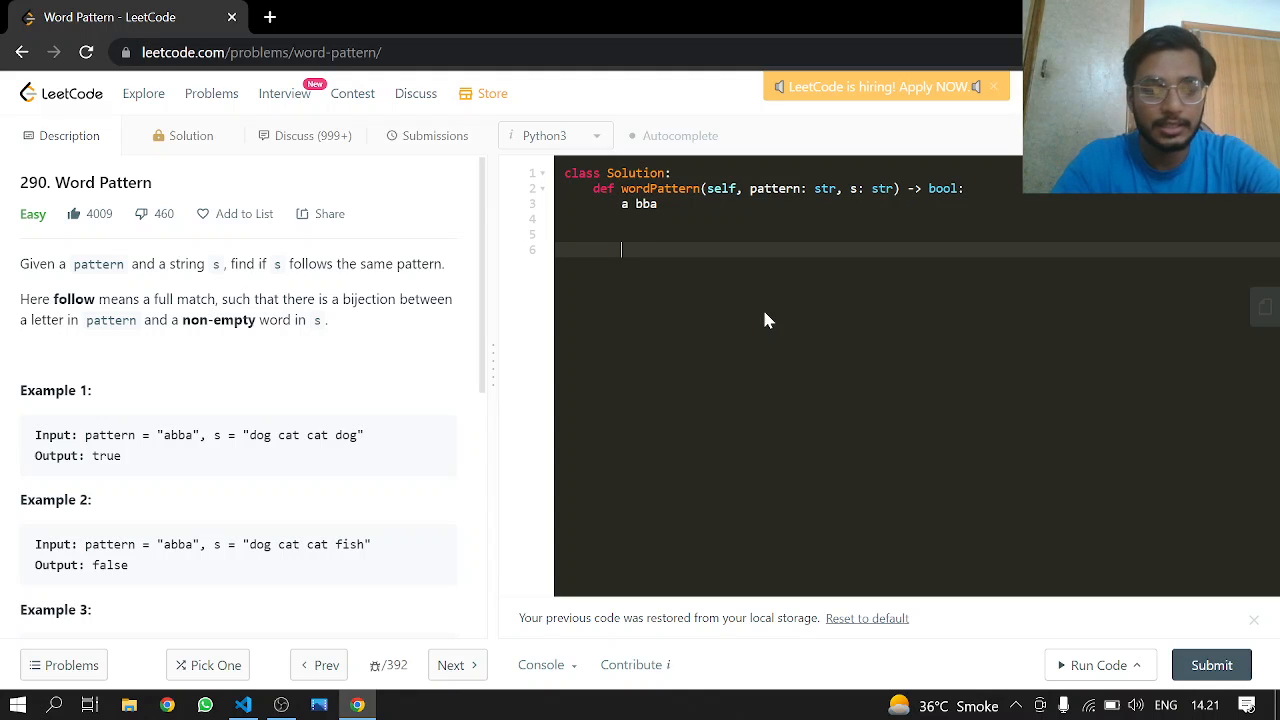
pyautogui.write('dog act')
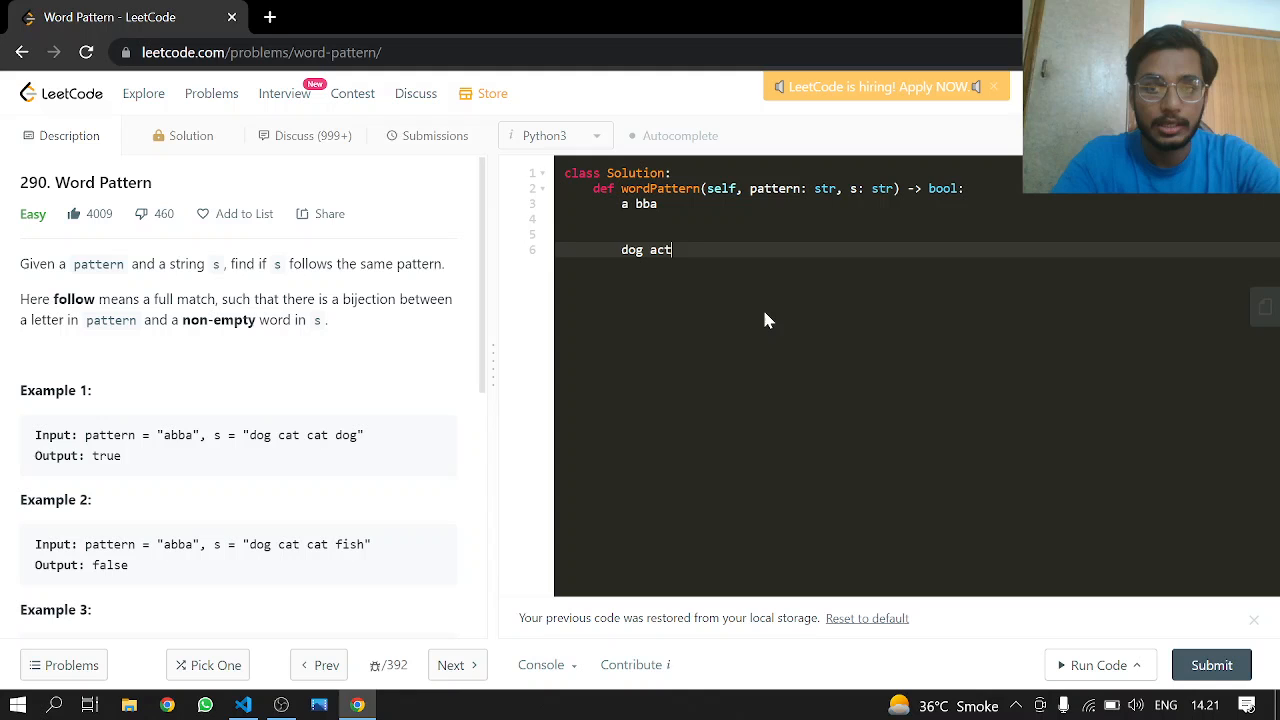
pyautogui.write('cat dog')
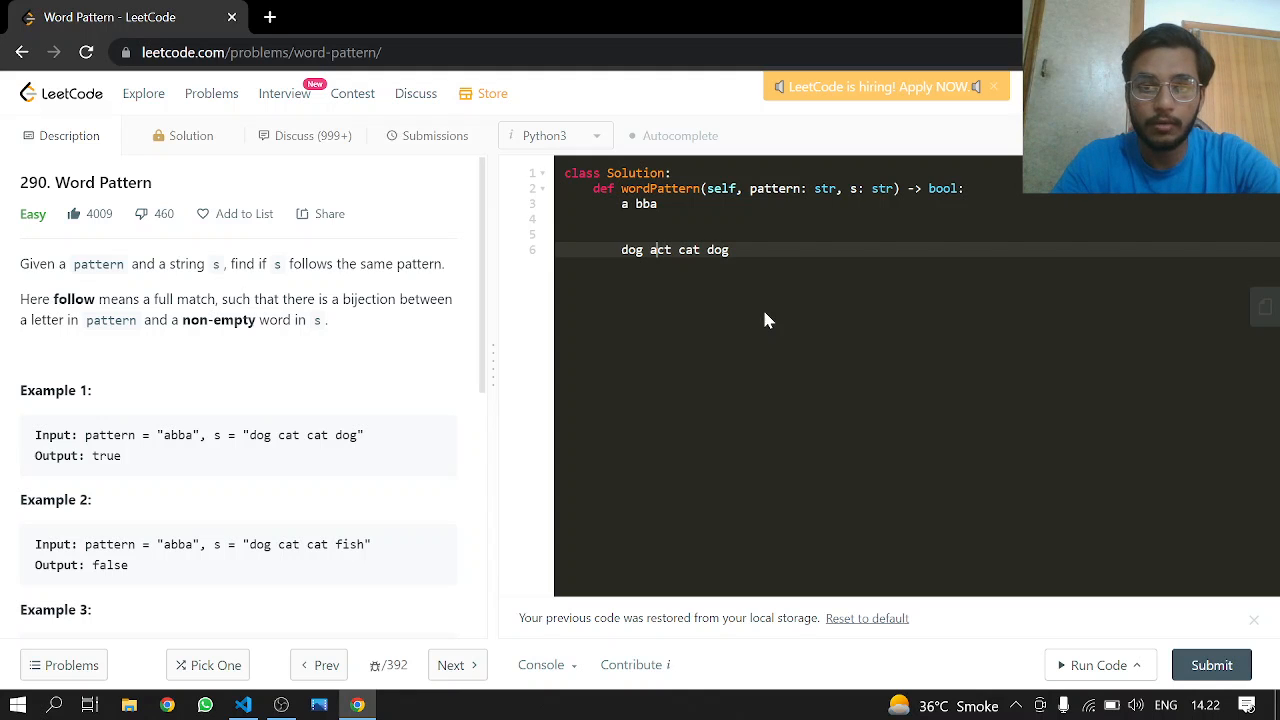
pyautogui.press('Backspace')
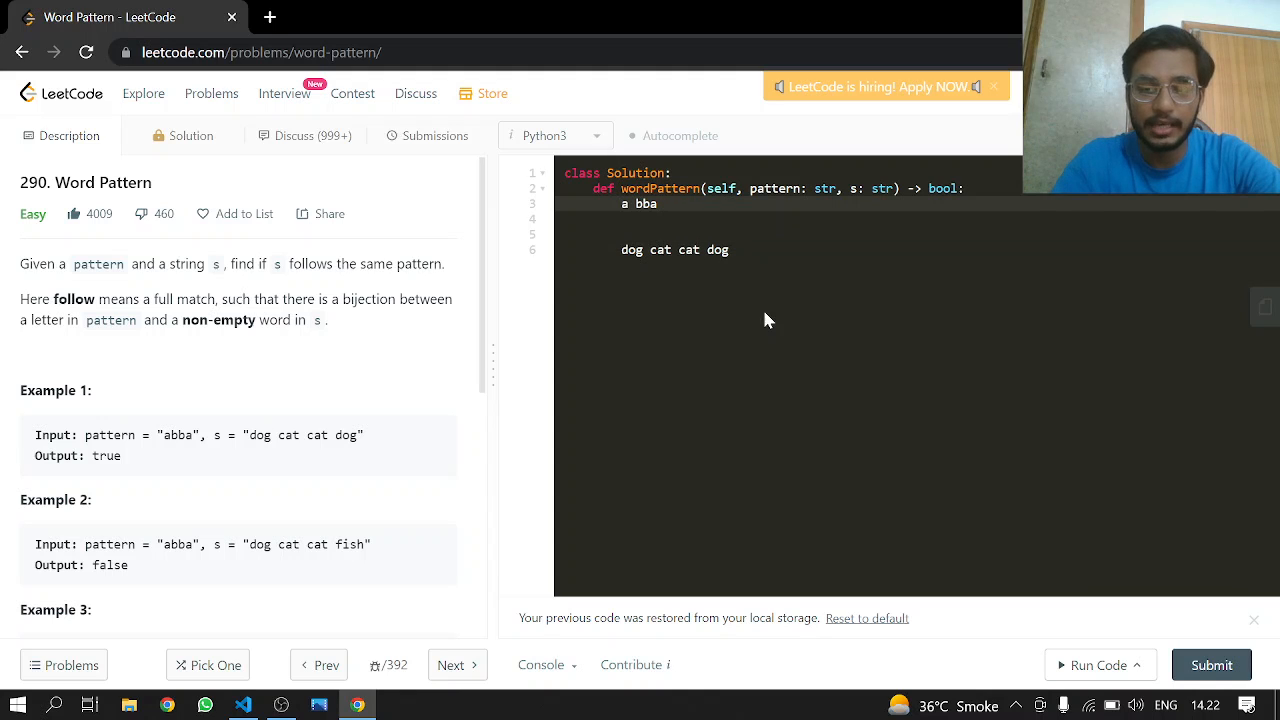
pyautogui.write('{')
pyautogui.click(790, 250)
pyautogui.write(' {')
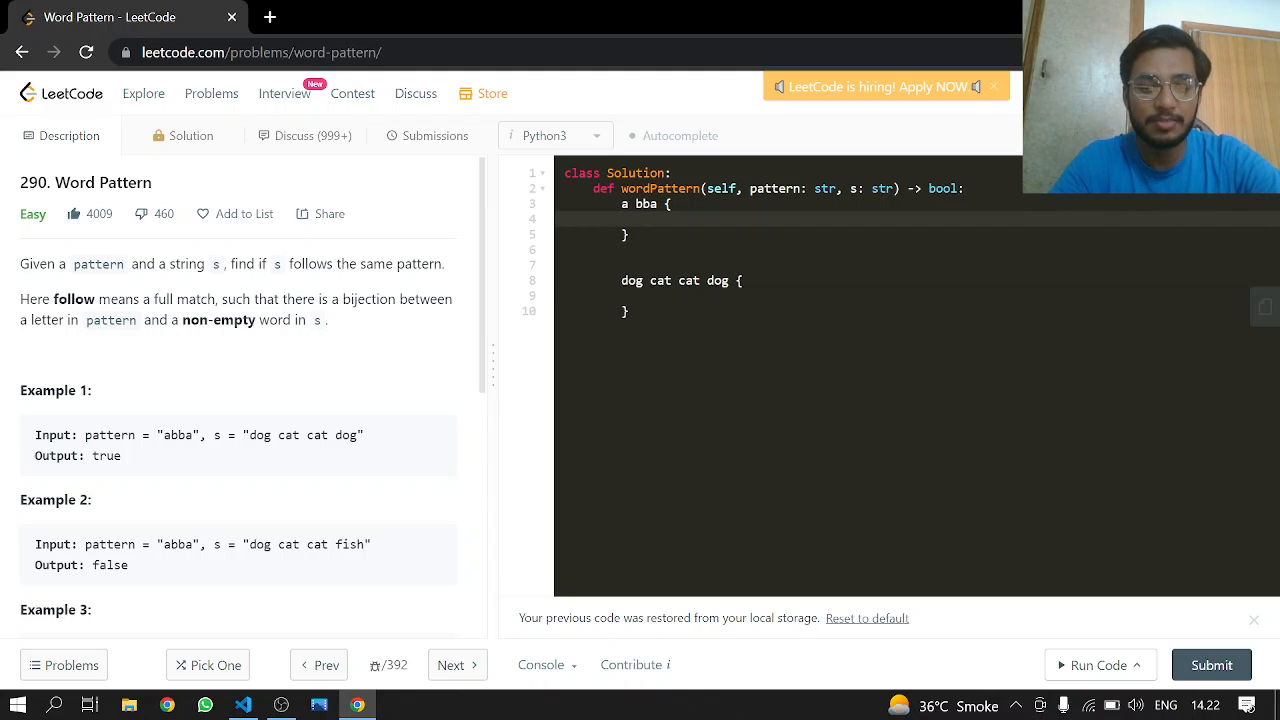
# - Fill the braces: dog, cat, cat, dog under the pattern and a, b, b, a under the words
pyautogui.write('dog')
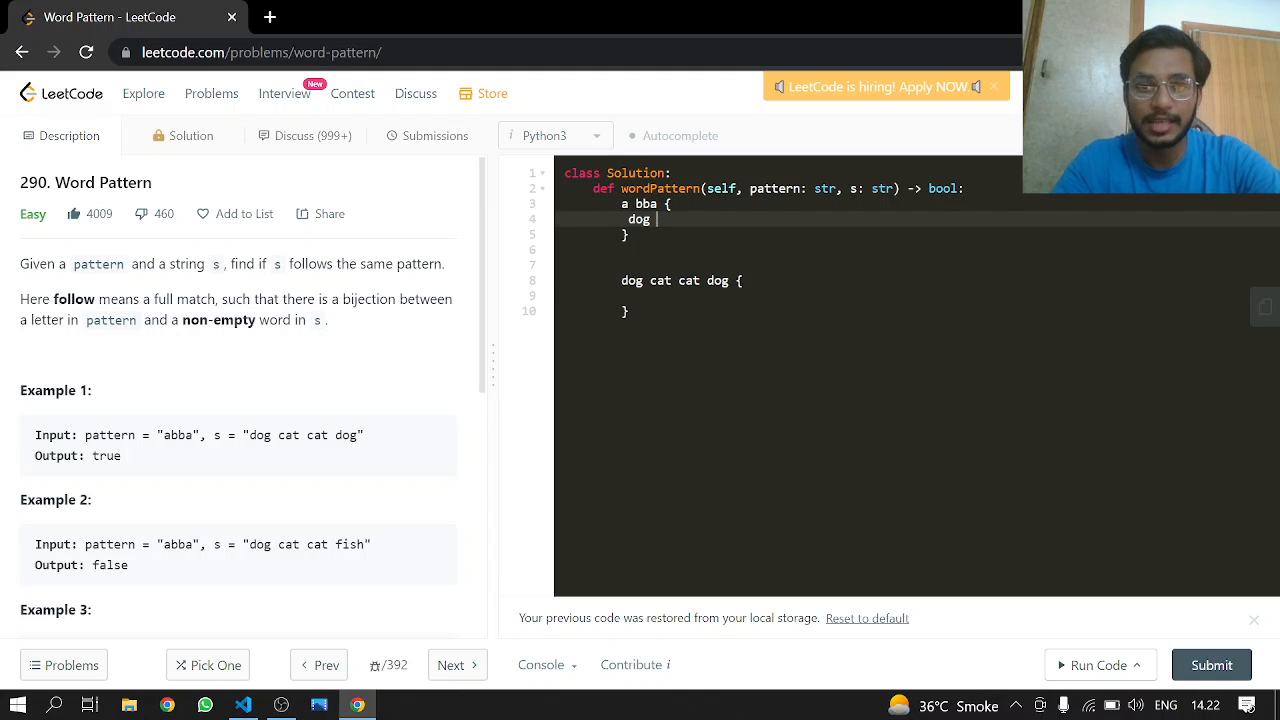
pyautogui.write('cat')
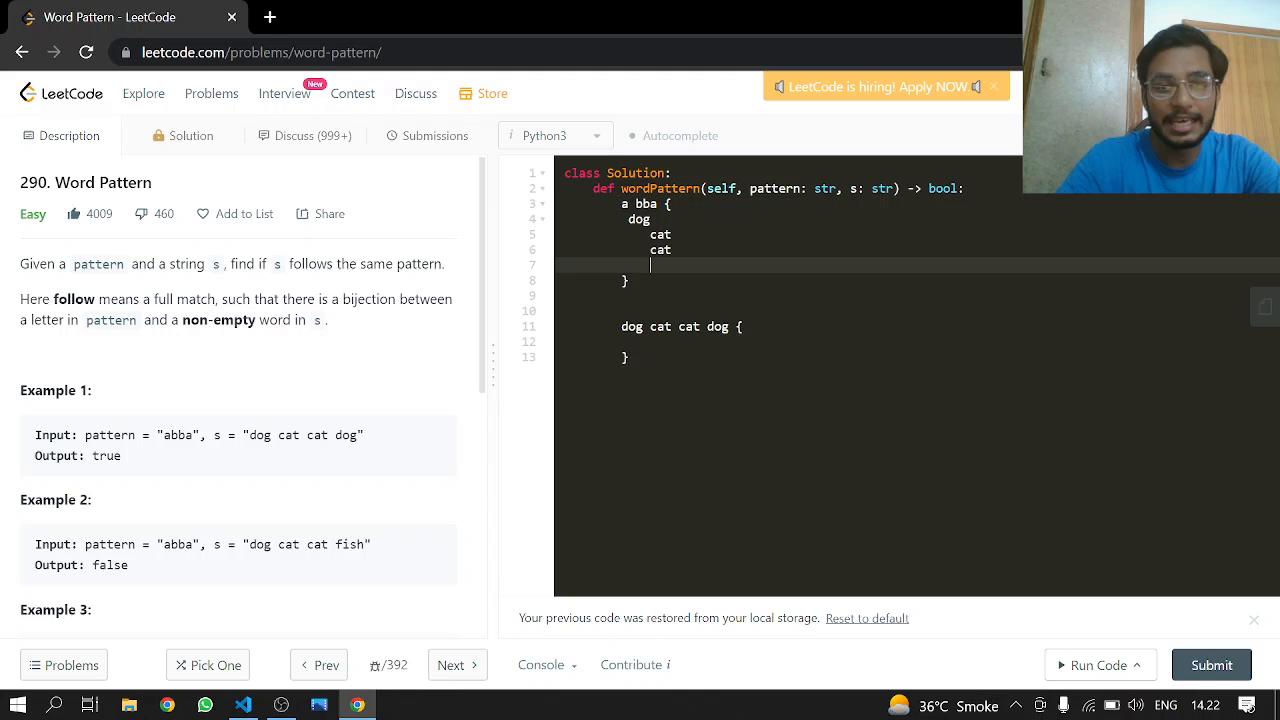
pyautogui.write('dog')
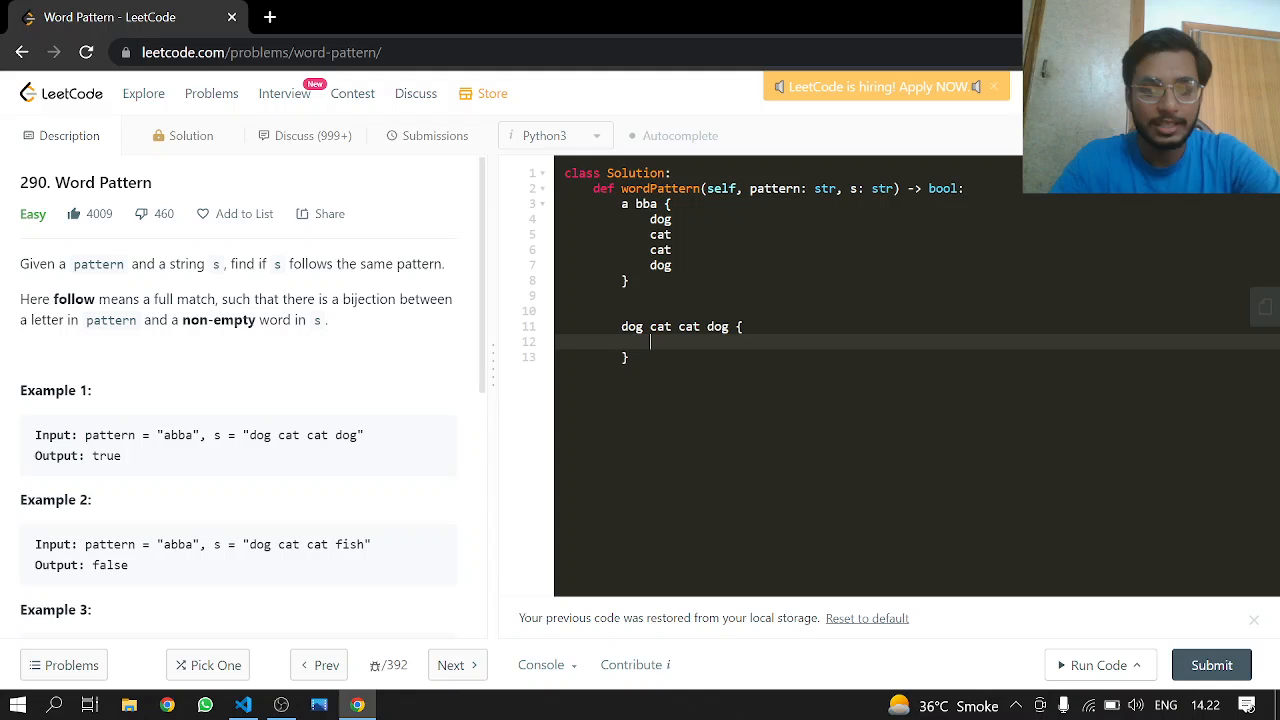
pyautogui.write('a')
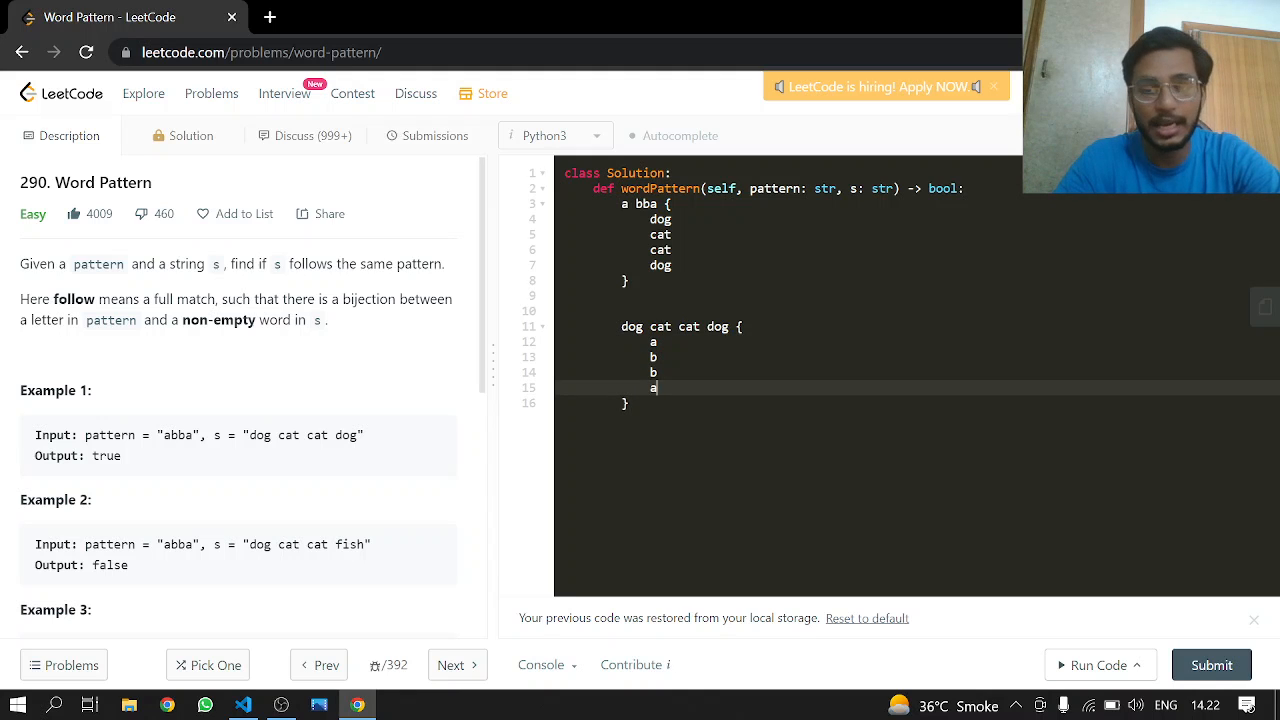
pyautogui.press('Enter')
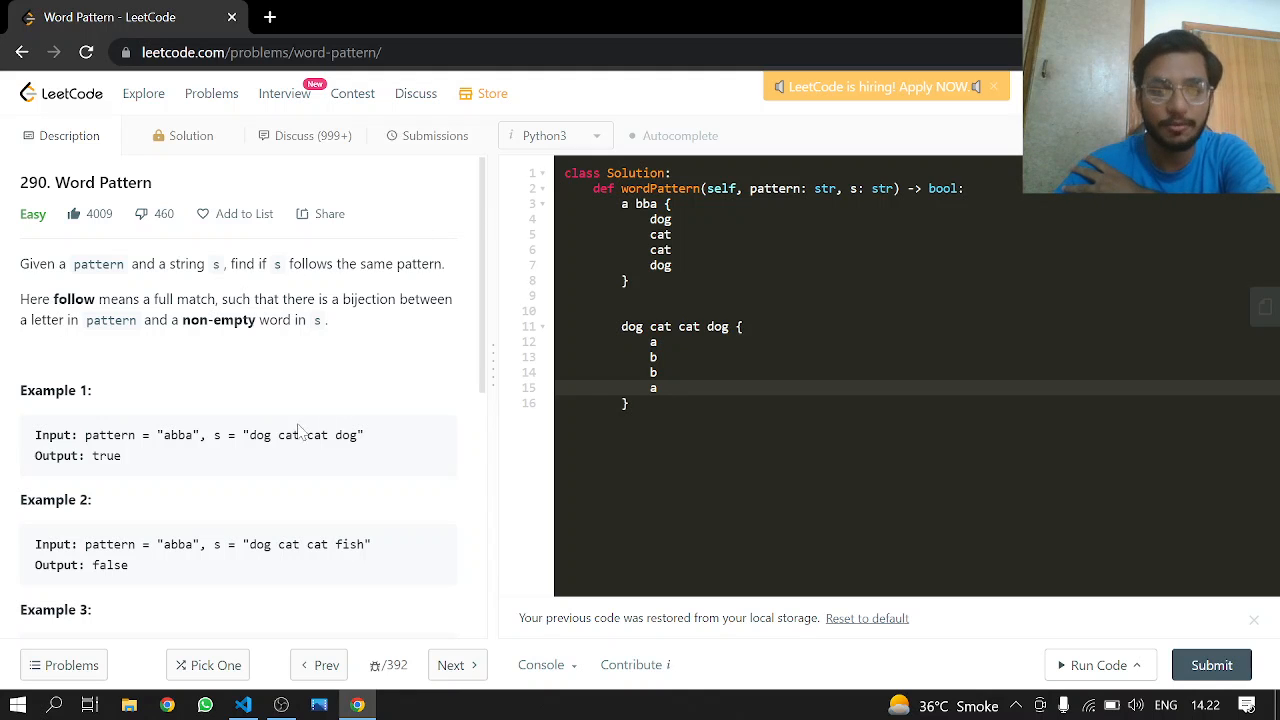
# - Replace the final 'dog' with 'fish' in both notes, then clear the sketch to start the function body
pyautogui.click(272, 436)
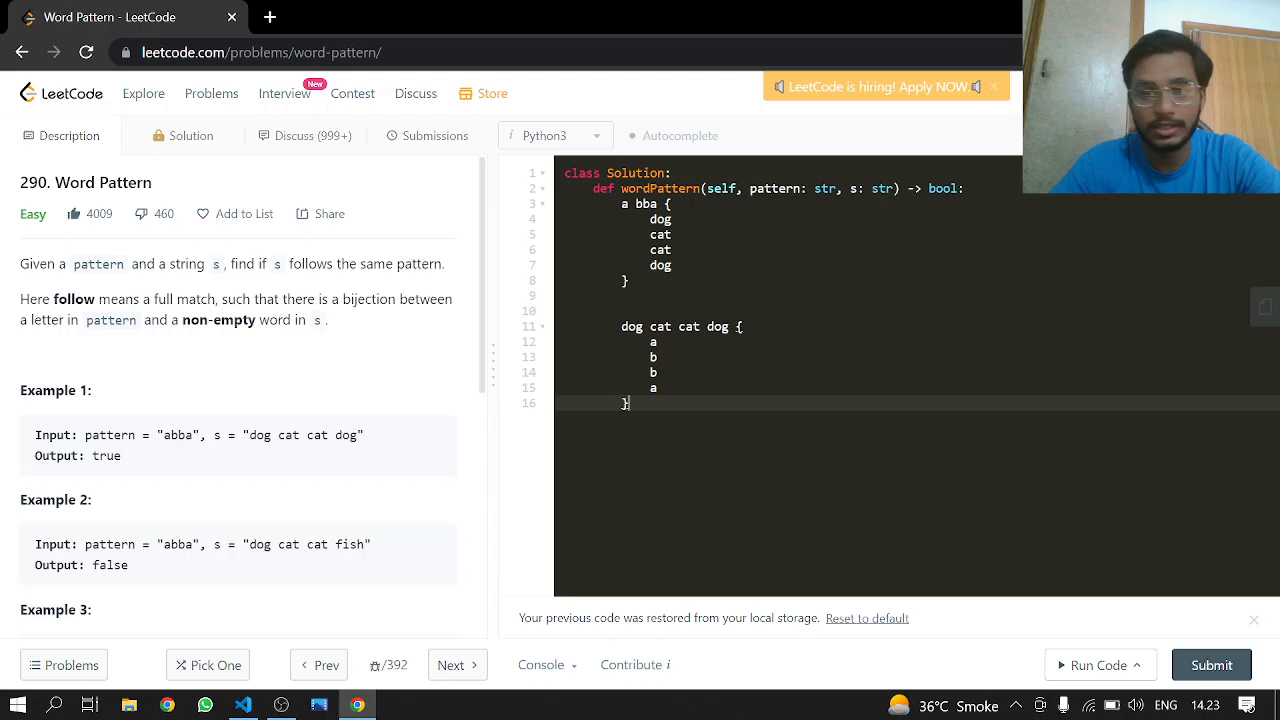
pyautogui.moveTo(484, 464)
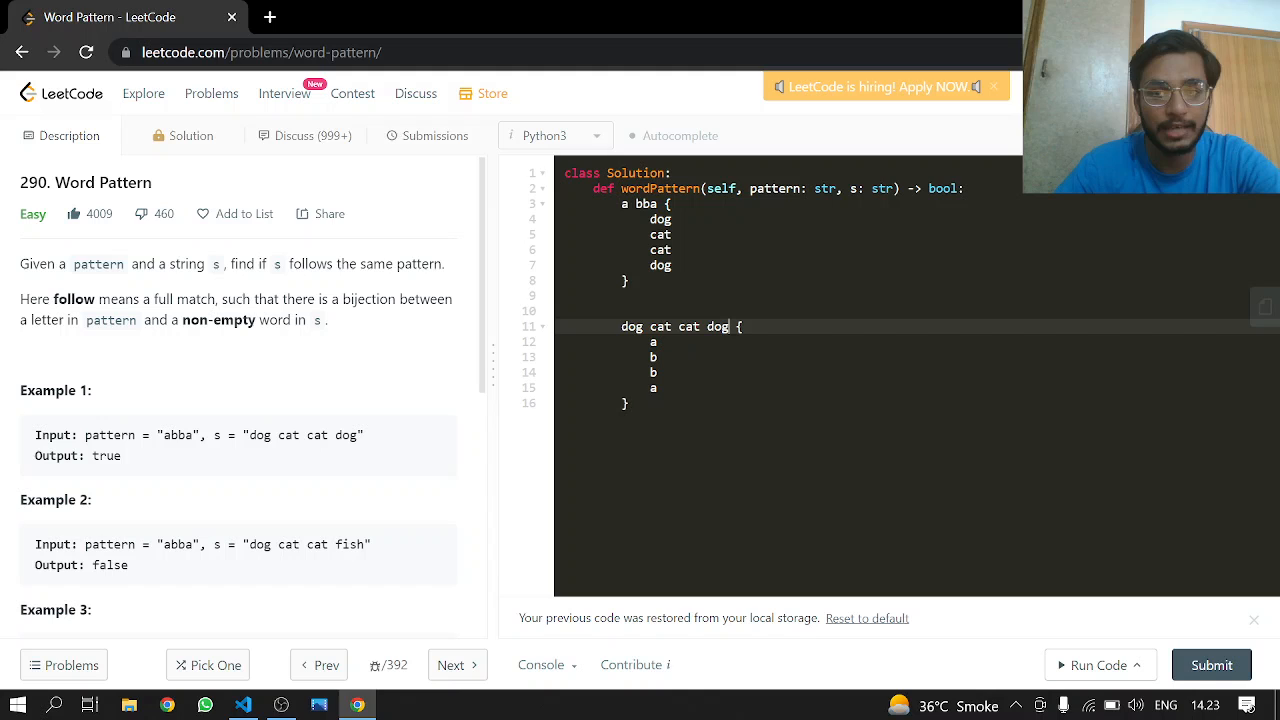
pyautogui.write('fsi')
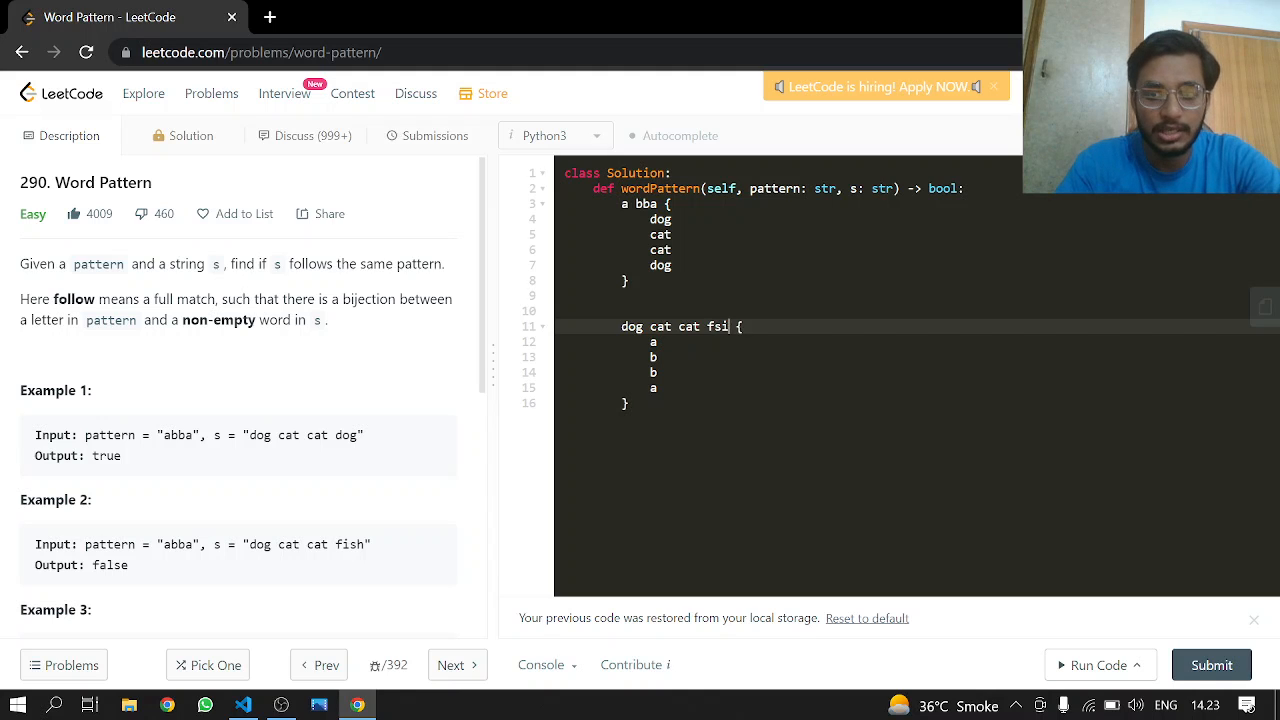
pyautogui.press('Backspace')
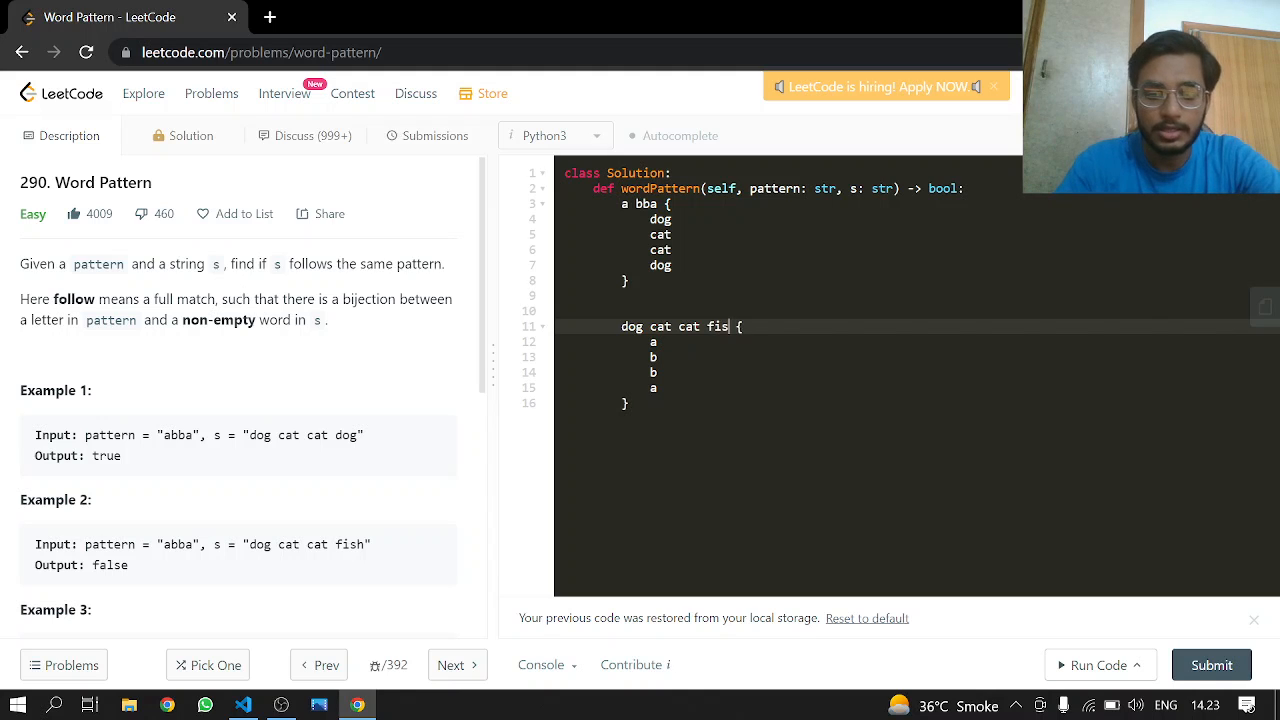
pyautogui.write('h')
pyautogui.click(790, 264)
pyautogui.write('f')
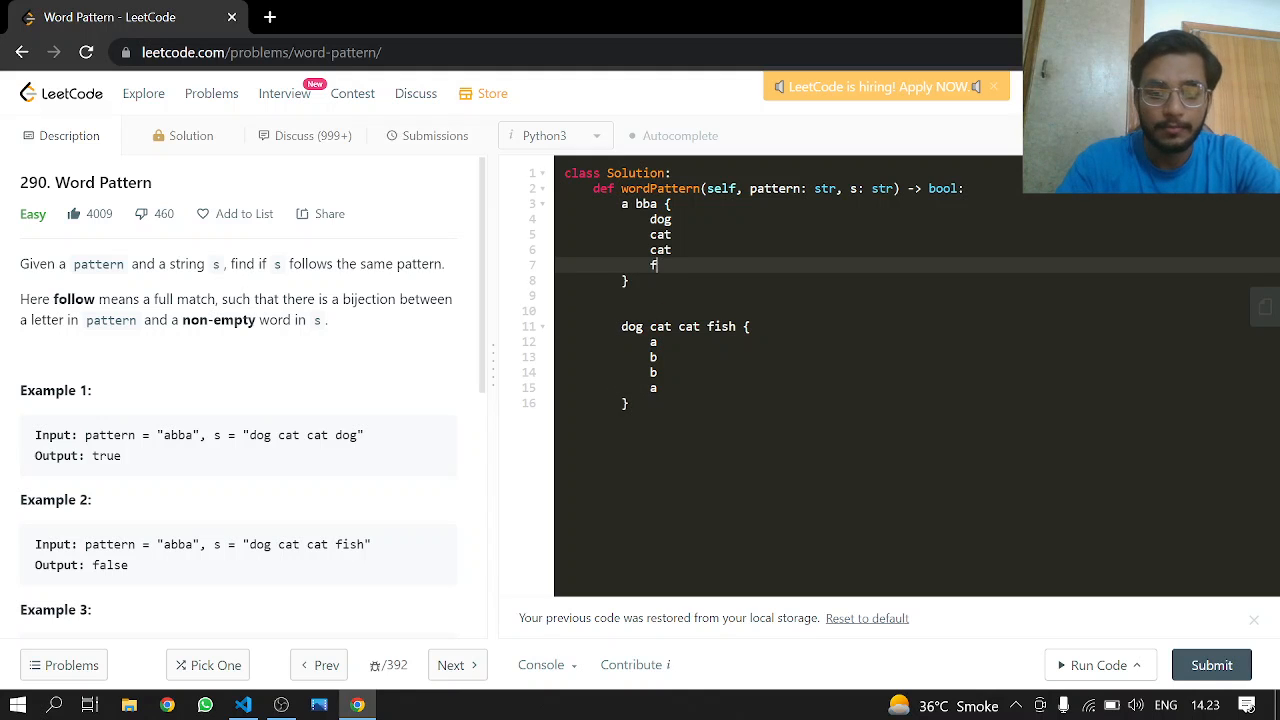
pyautogui.write('ish')
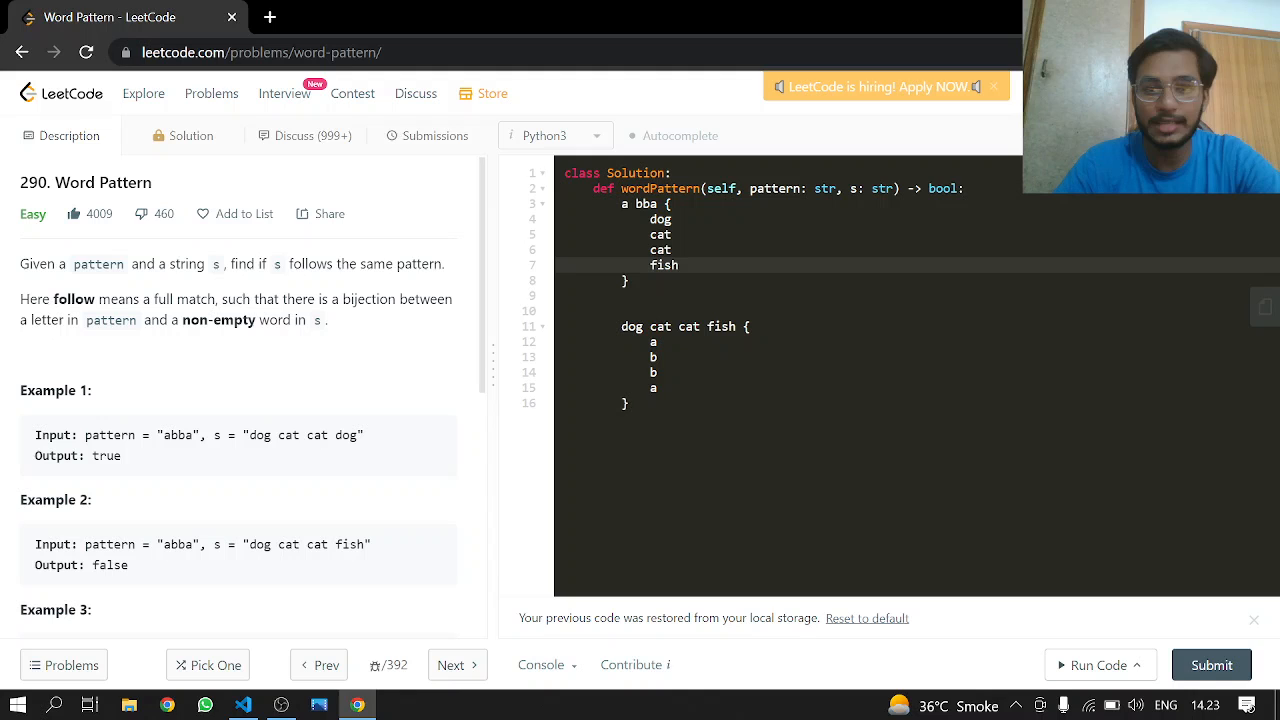
pyautogui.click(680, 264)
pyautogui.write('w')
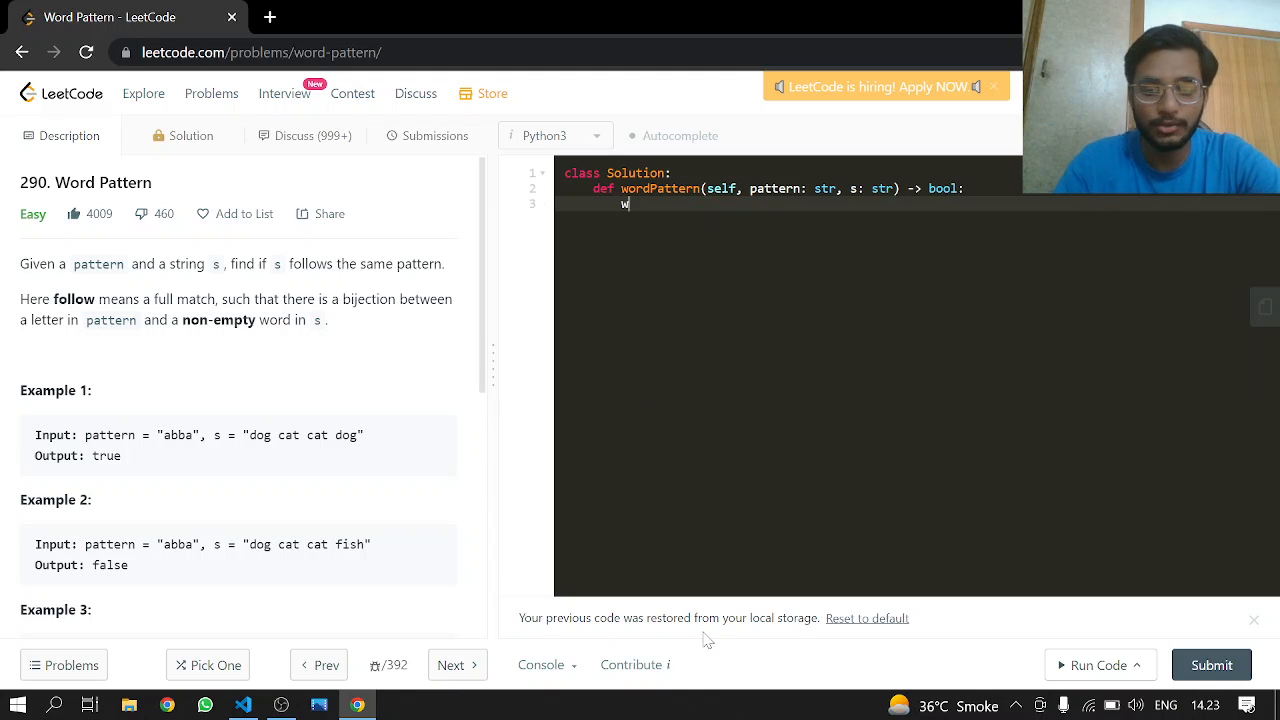
# - Split s into words on spaces and return False if len(words) != len(pattern)
pyautogui.write('ords=')
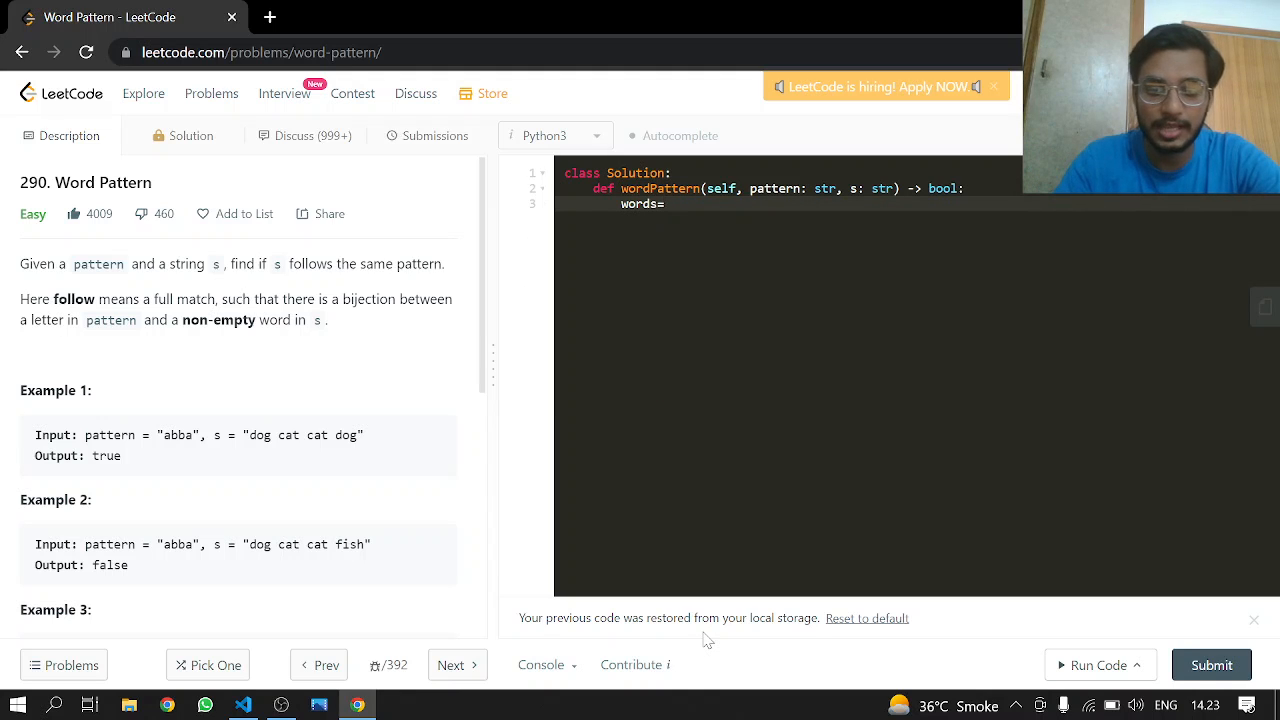
pyautogui.write('s.split(')
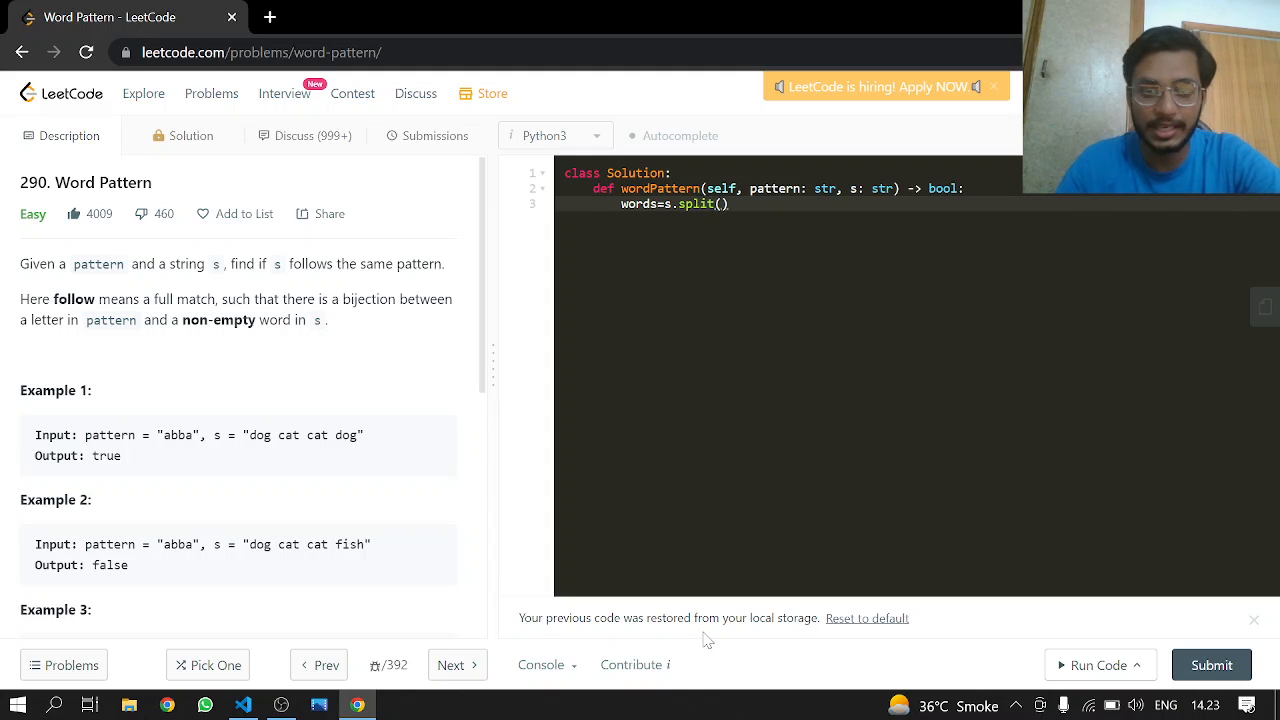
pyautogui.write('" "')
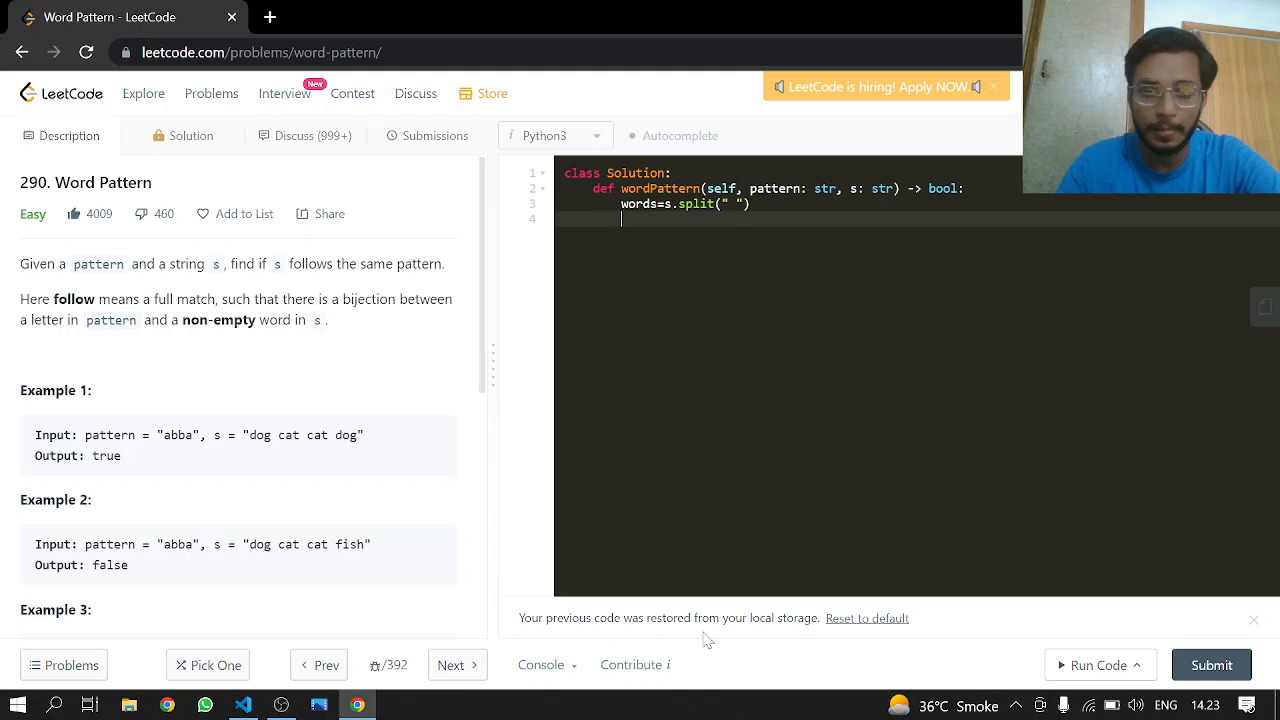
pyautogui.write('i')
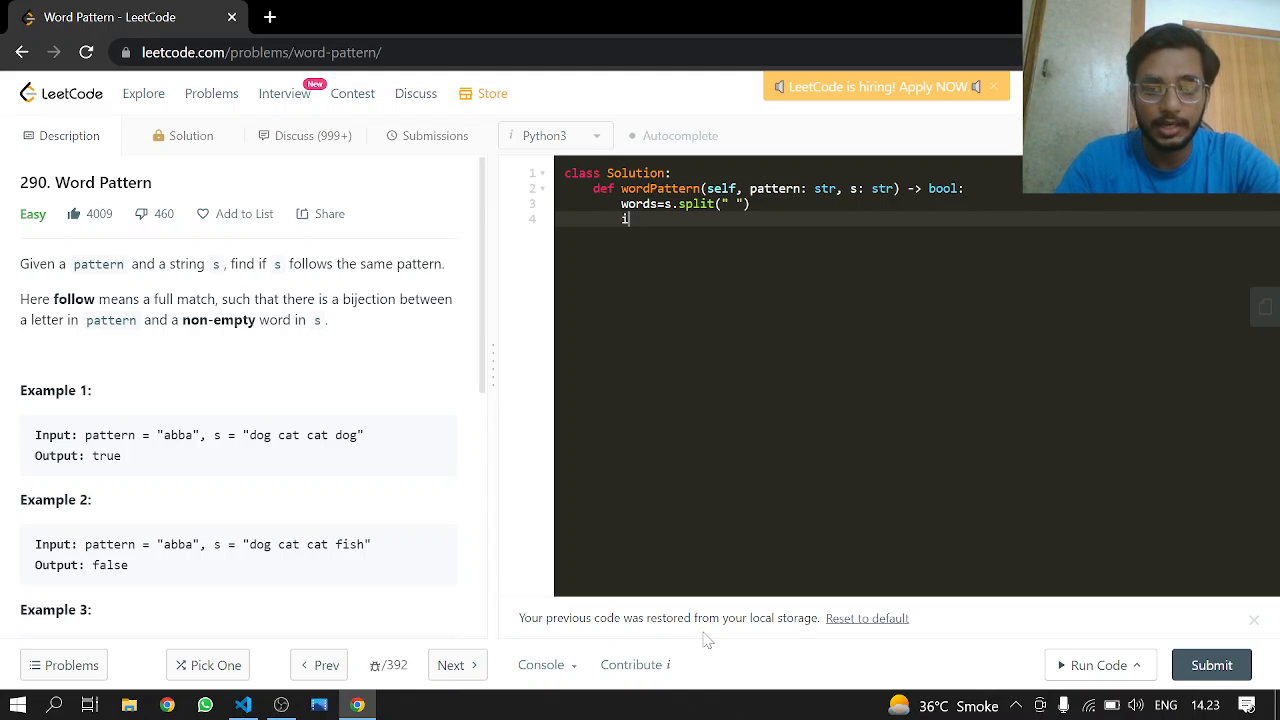
pyautogui.write('f len(word)')
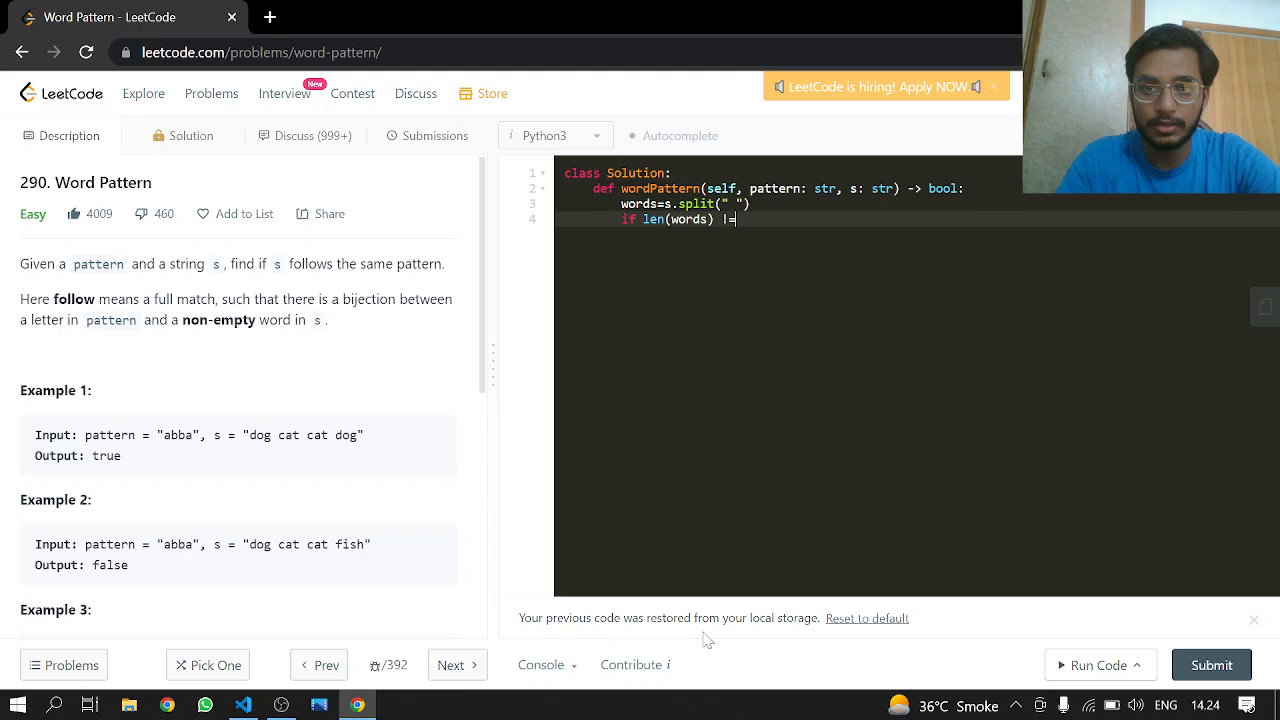
pyautogui.write('ele')
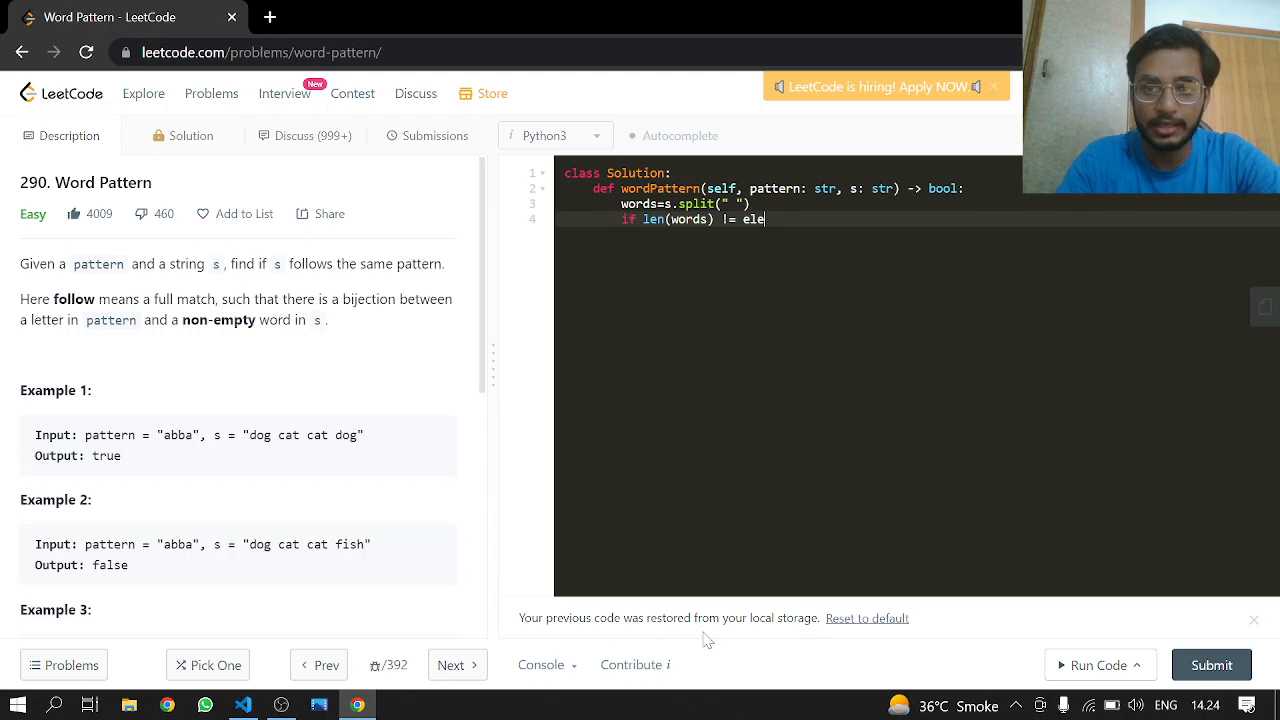
pyautogui.write('len()')
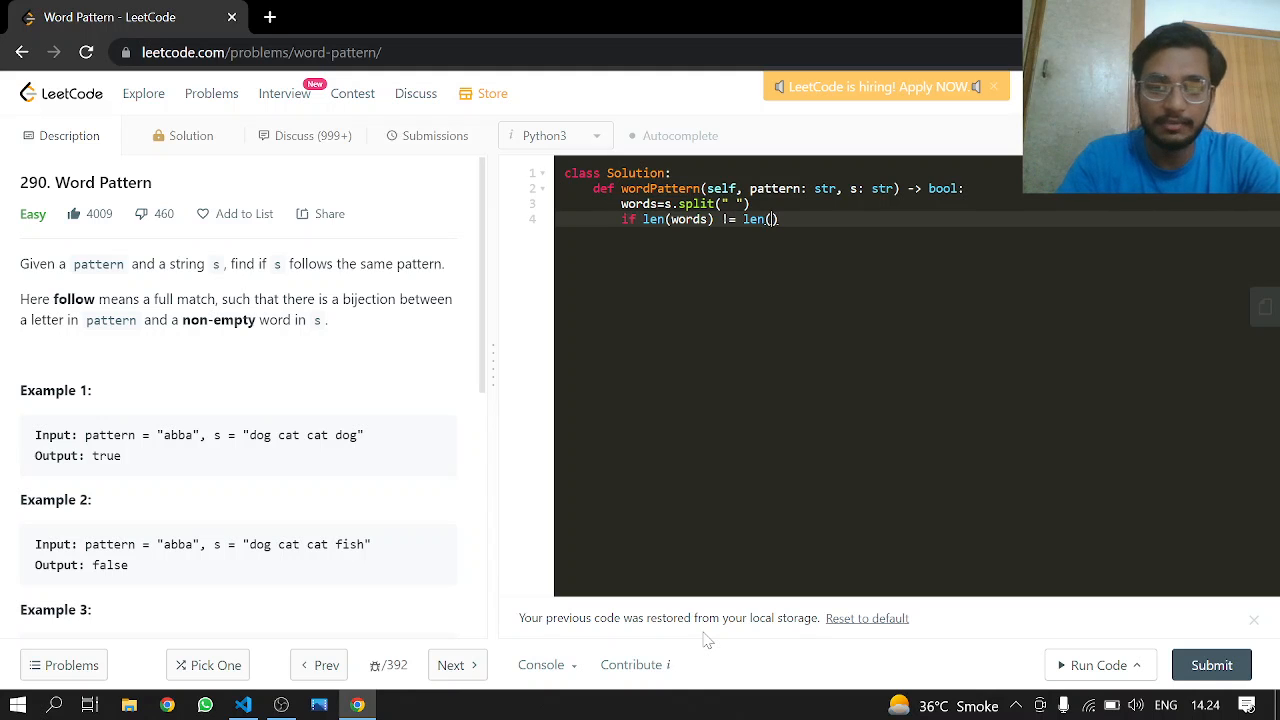
pyautogui.write('pa')
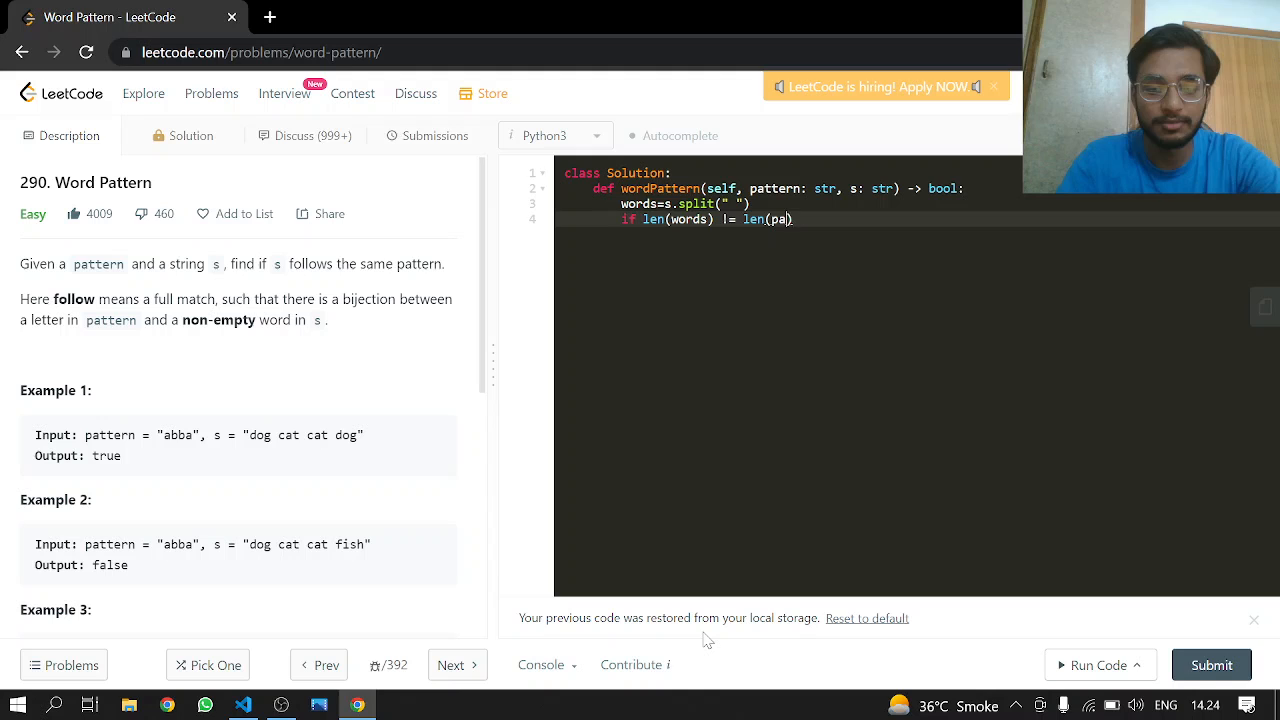
pyautogui.write('ttern)')
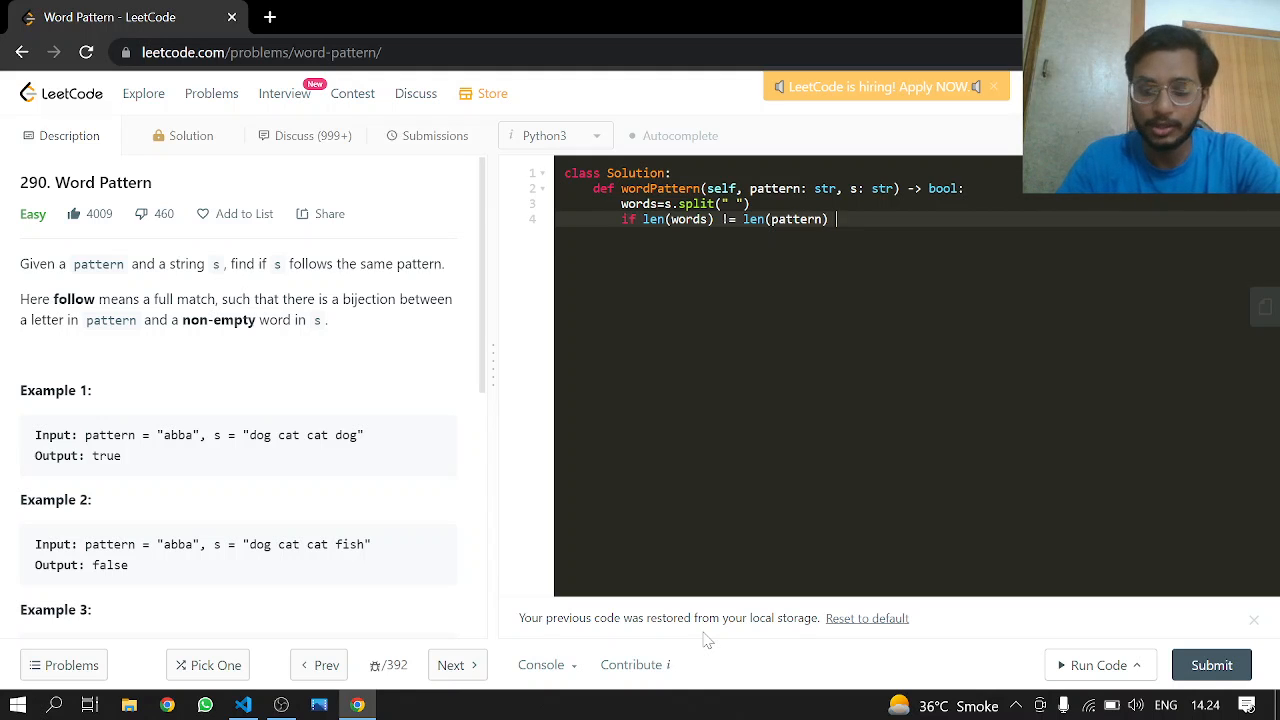
pyautogui.write(':')
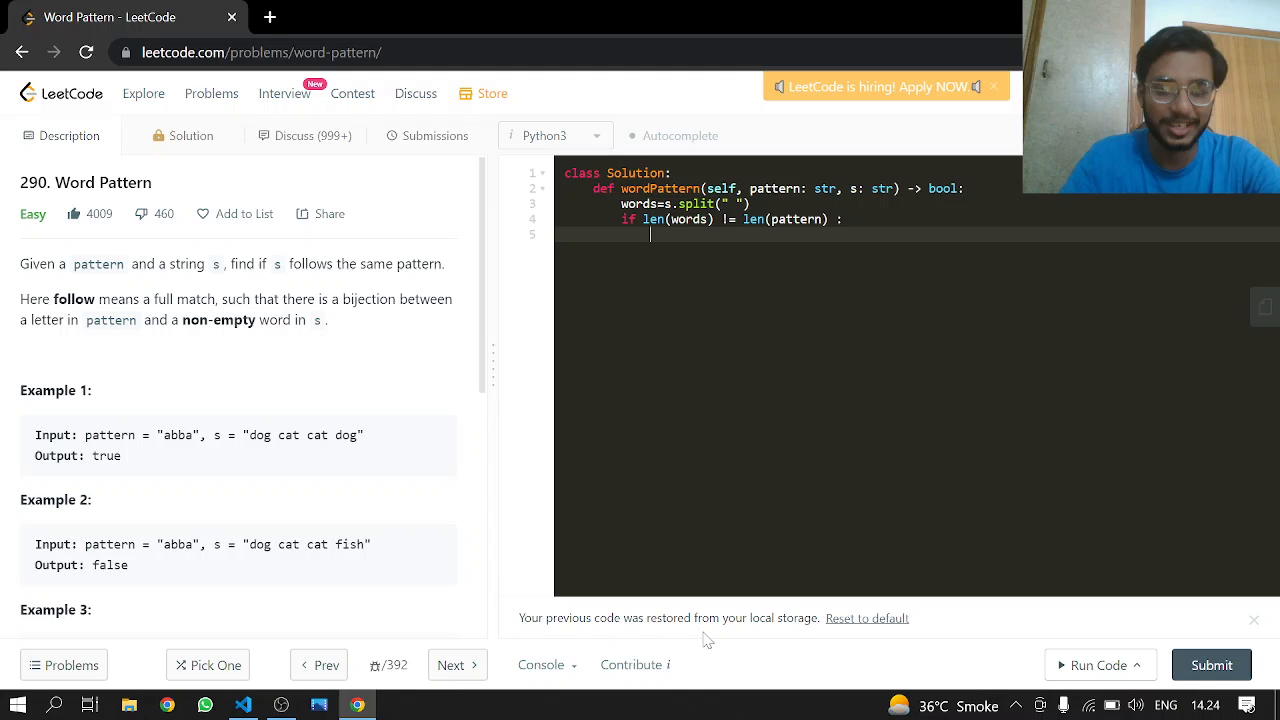
pyautogui.write('return False')
pyautogui.write('c')
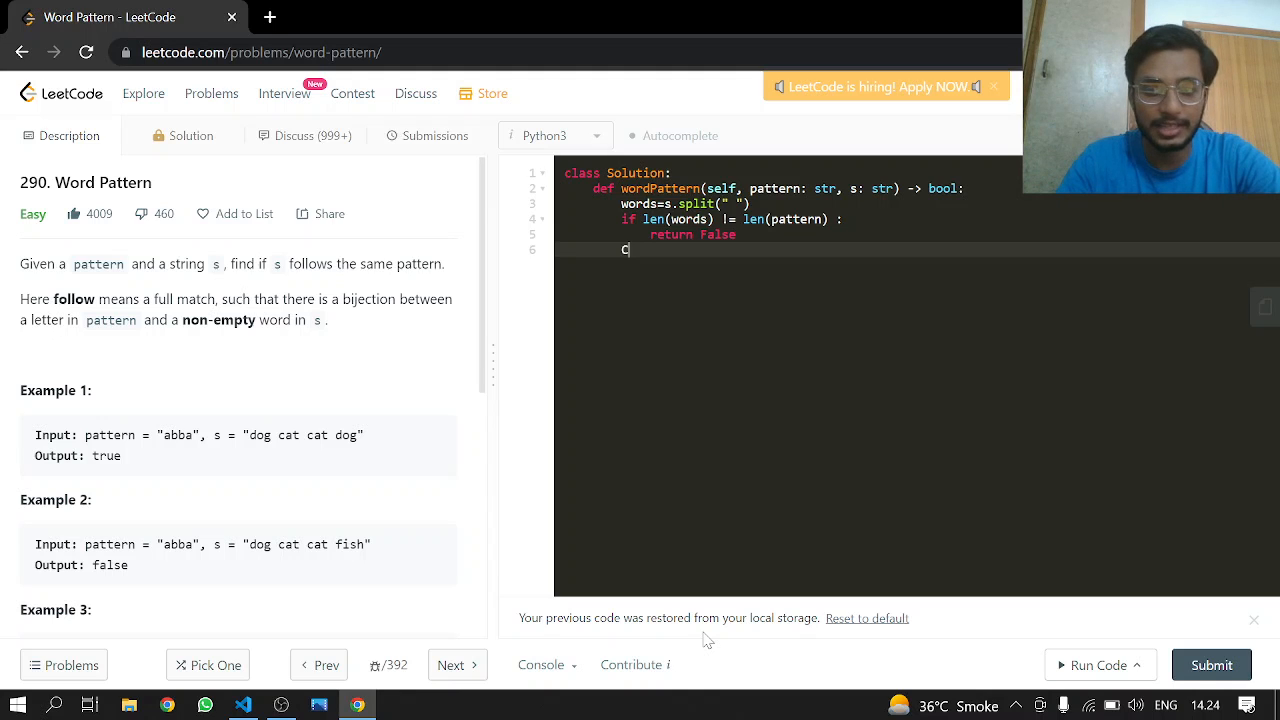
# - Create CW,WC={},{} and loop for a,b in zip(pattern,words), dropping the range-based version
pyautogui.write('W,')
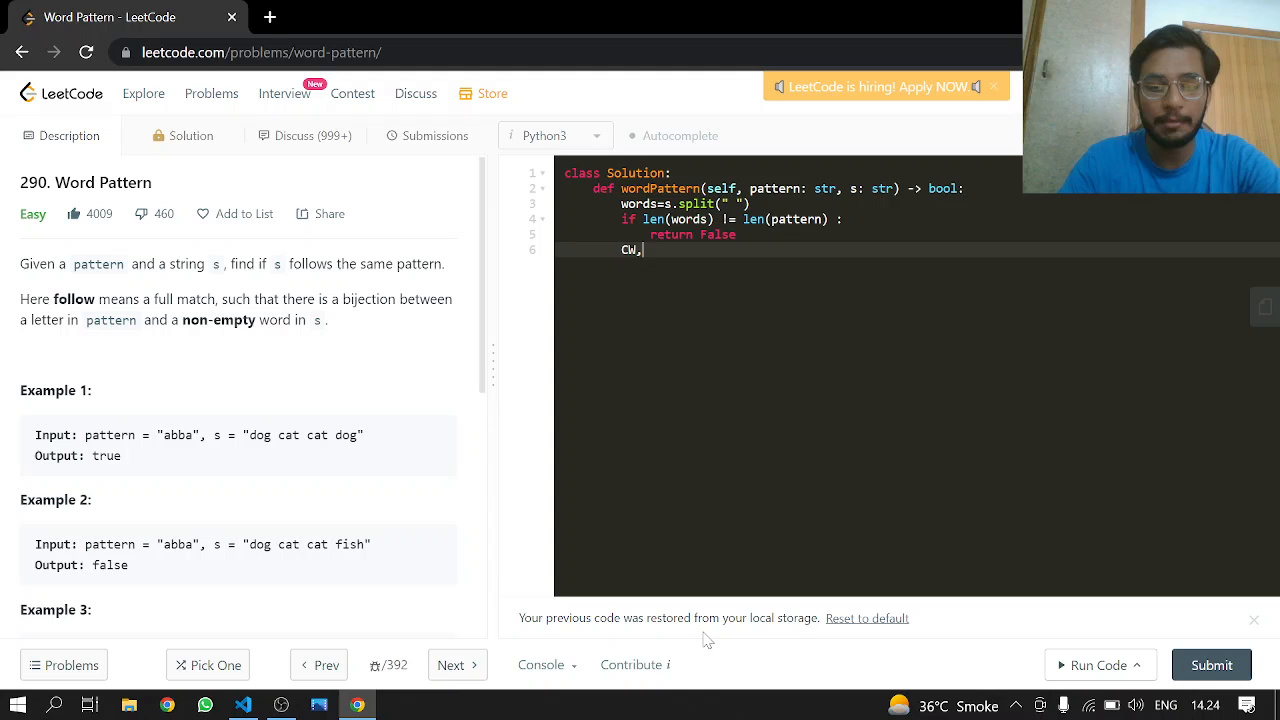
pyautogui.write('WC={}')
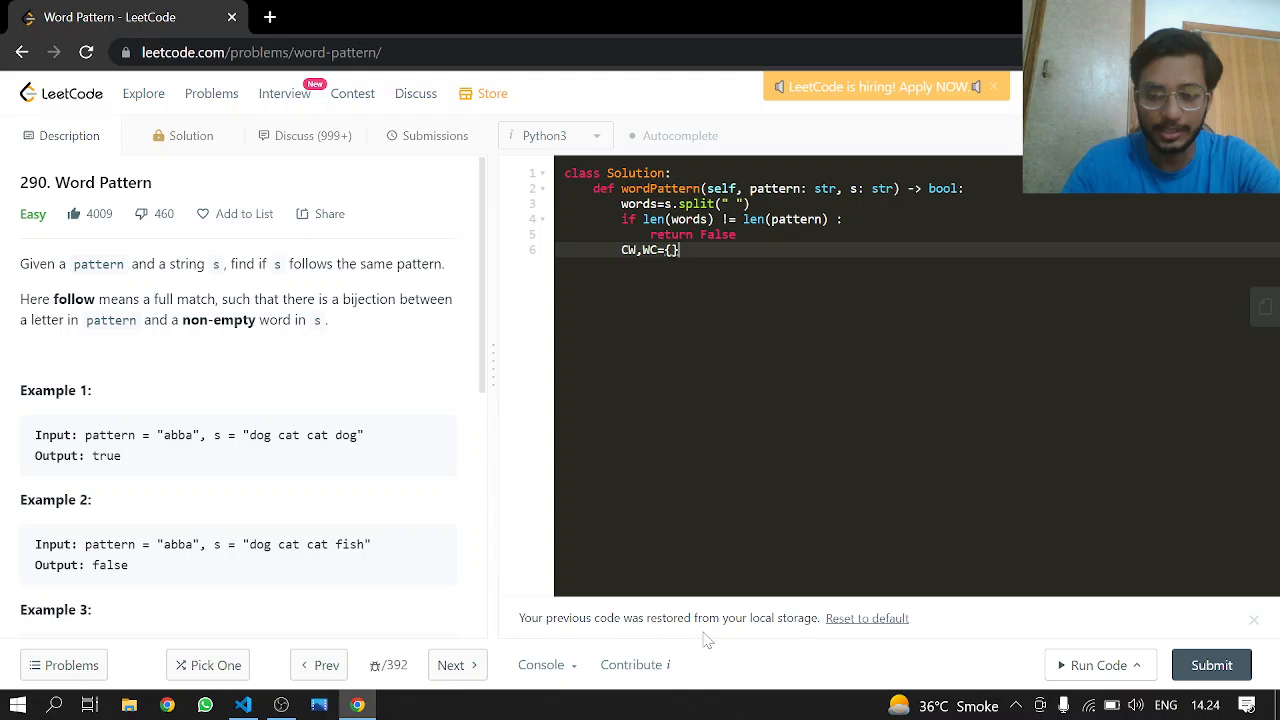
pyautogui.write('{}')
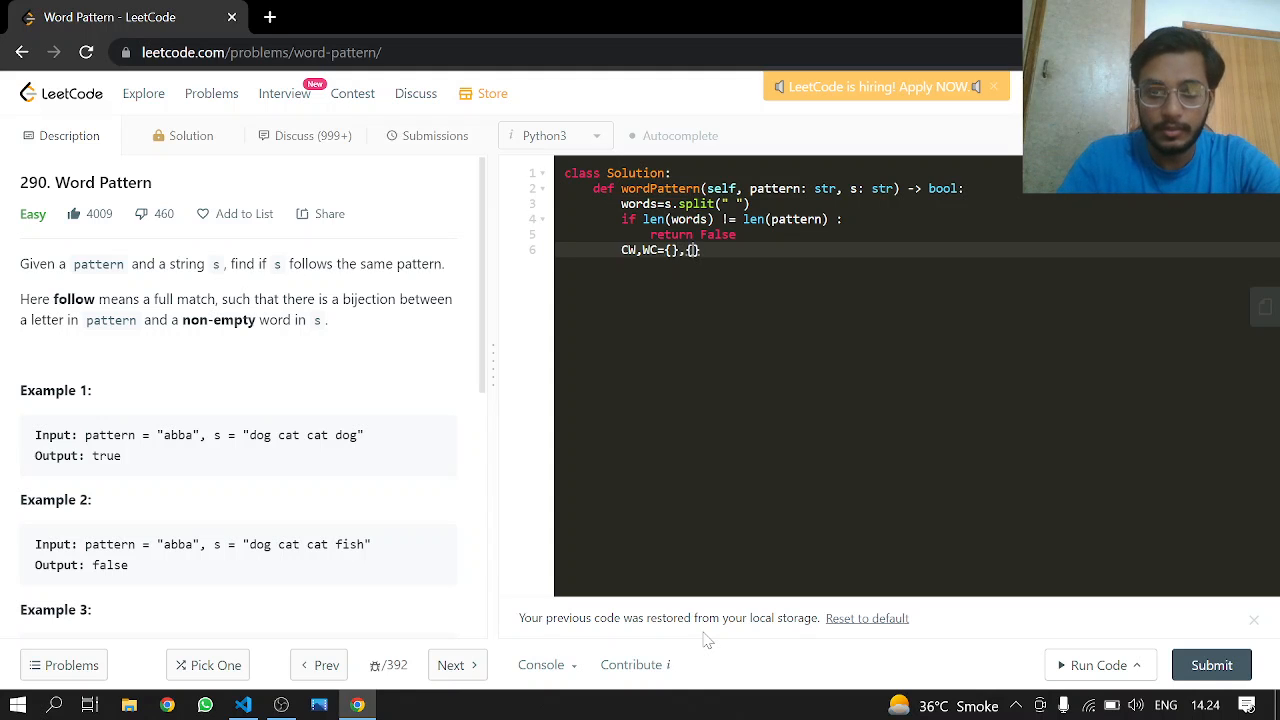
pyautogui.write('for i')
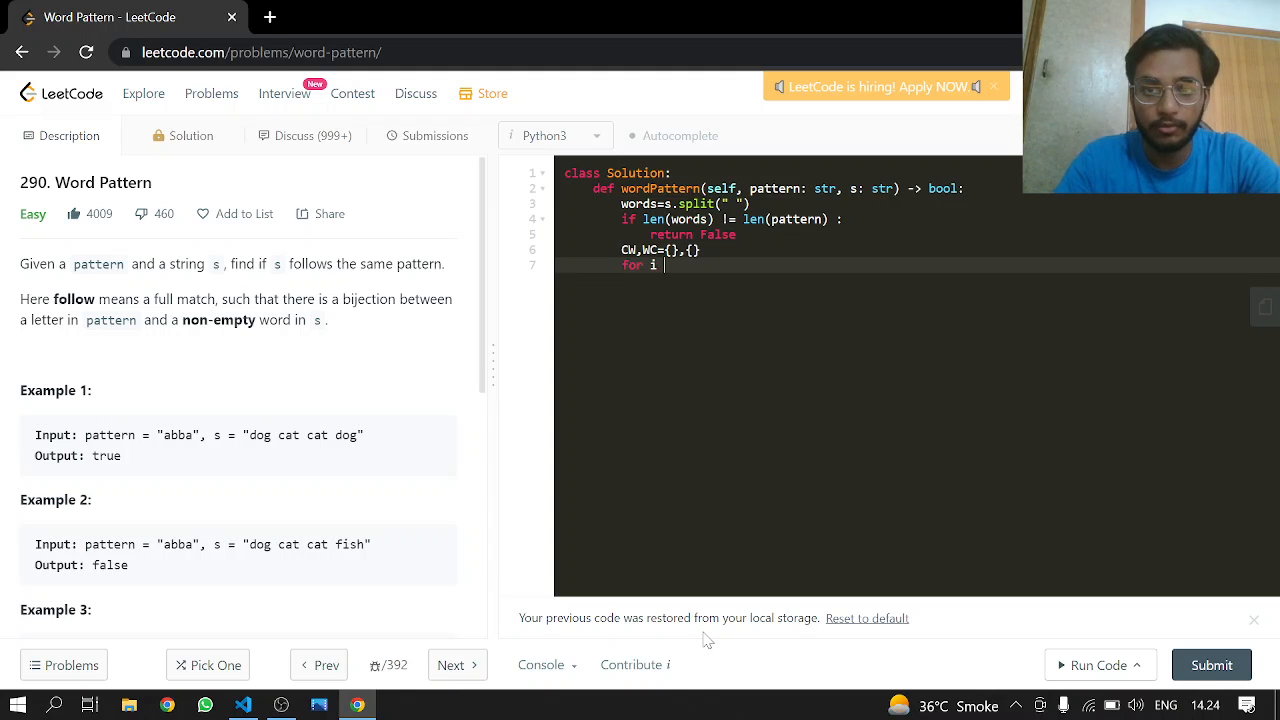
pyautogui.write('in range')
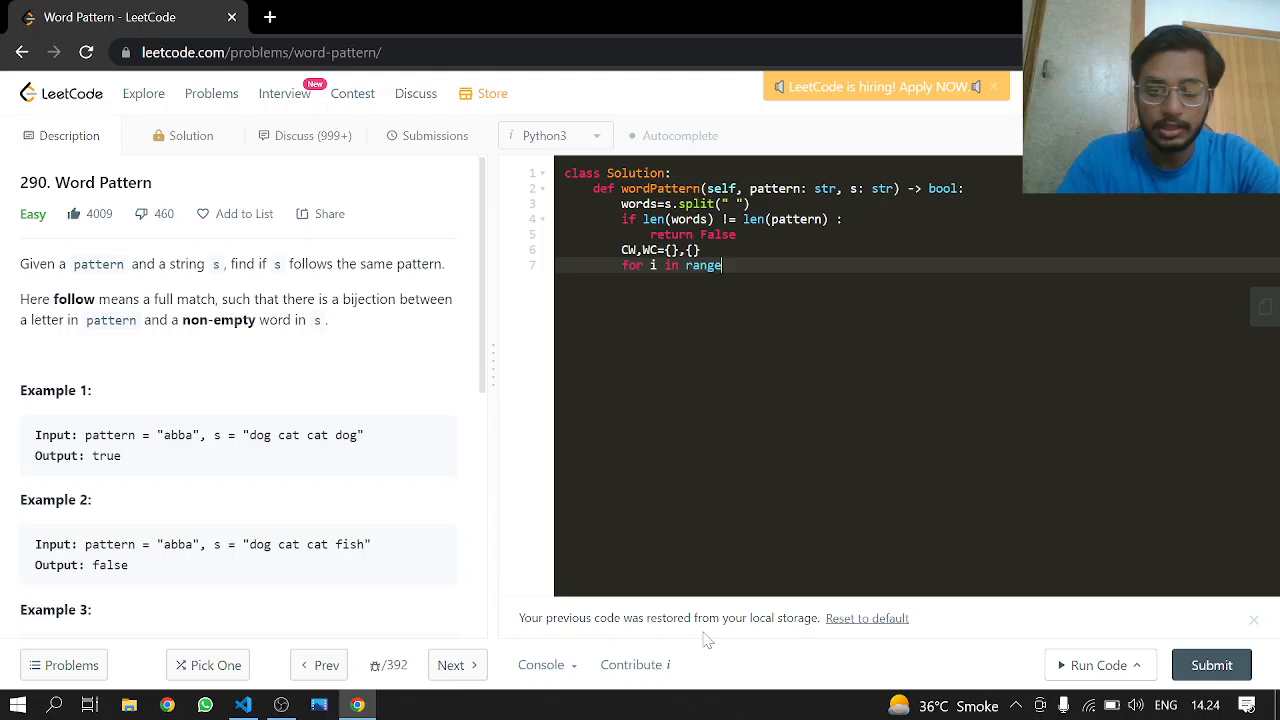
pyautogui.press('Backspace')
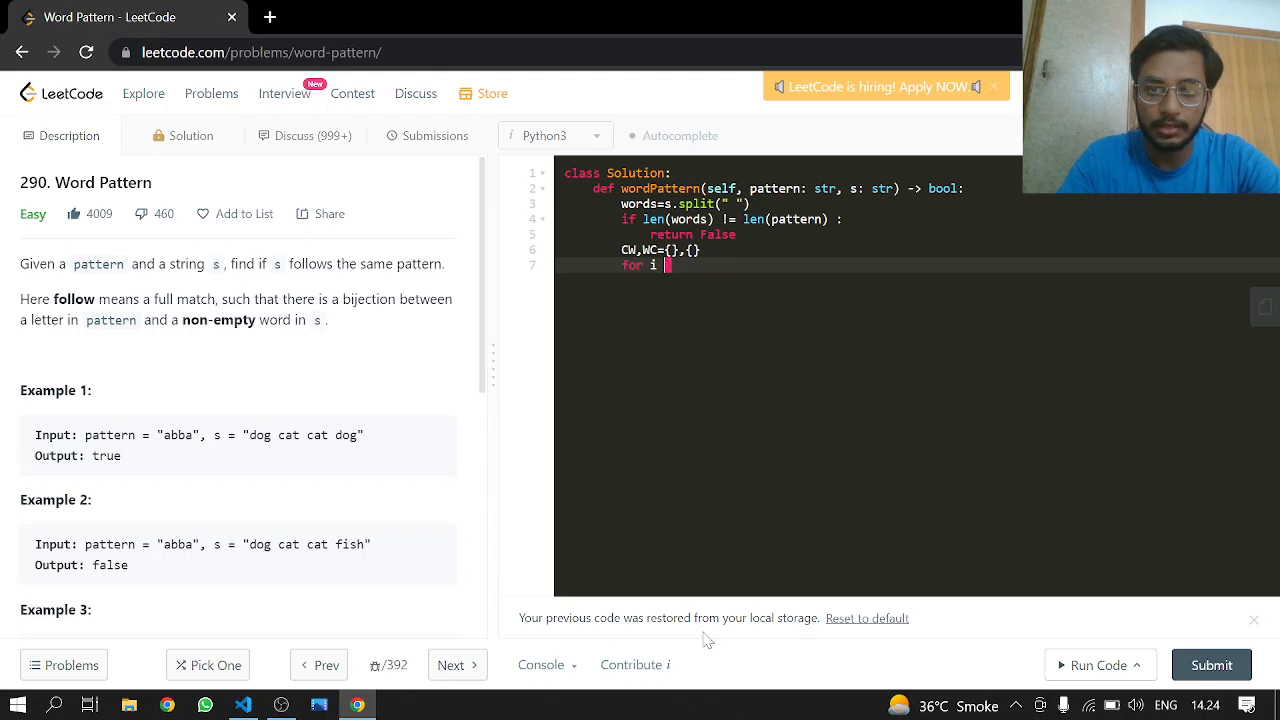
pyautogui.write('a,b')
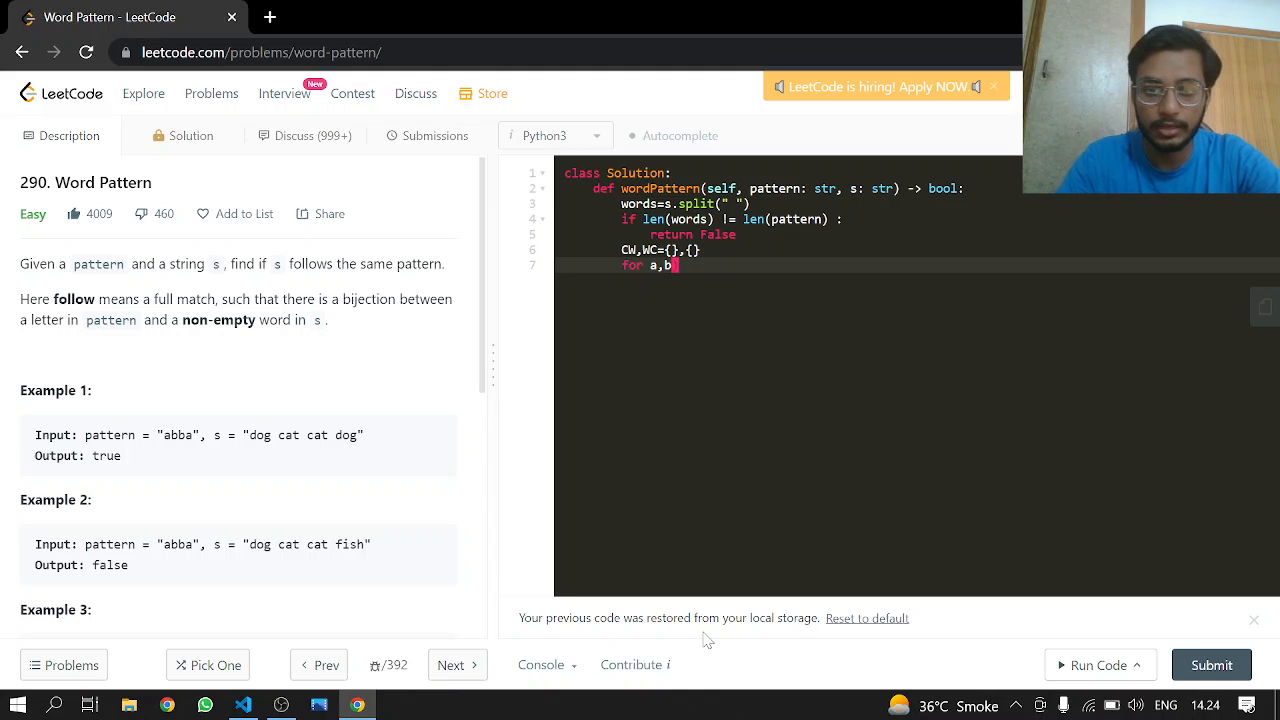
pyautogui.write('in')
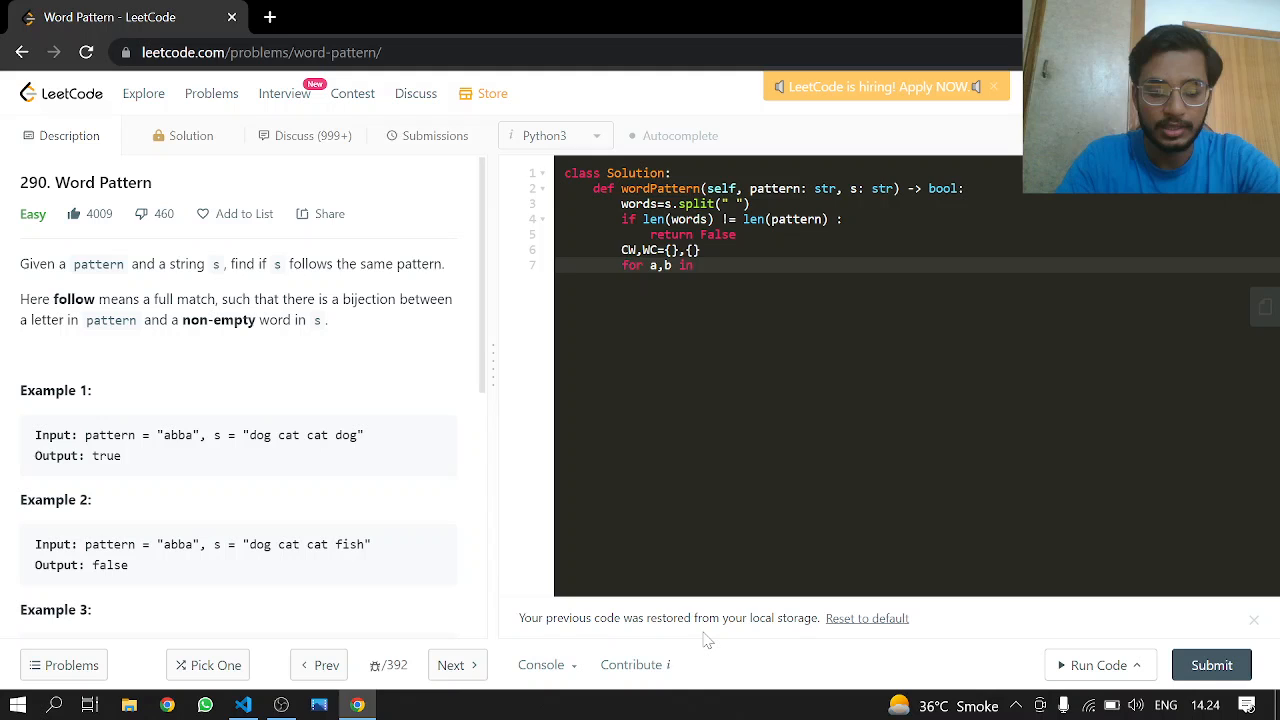
pyautogui.write('zip')
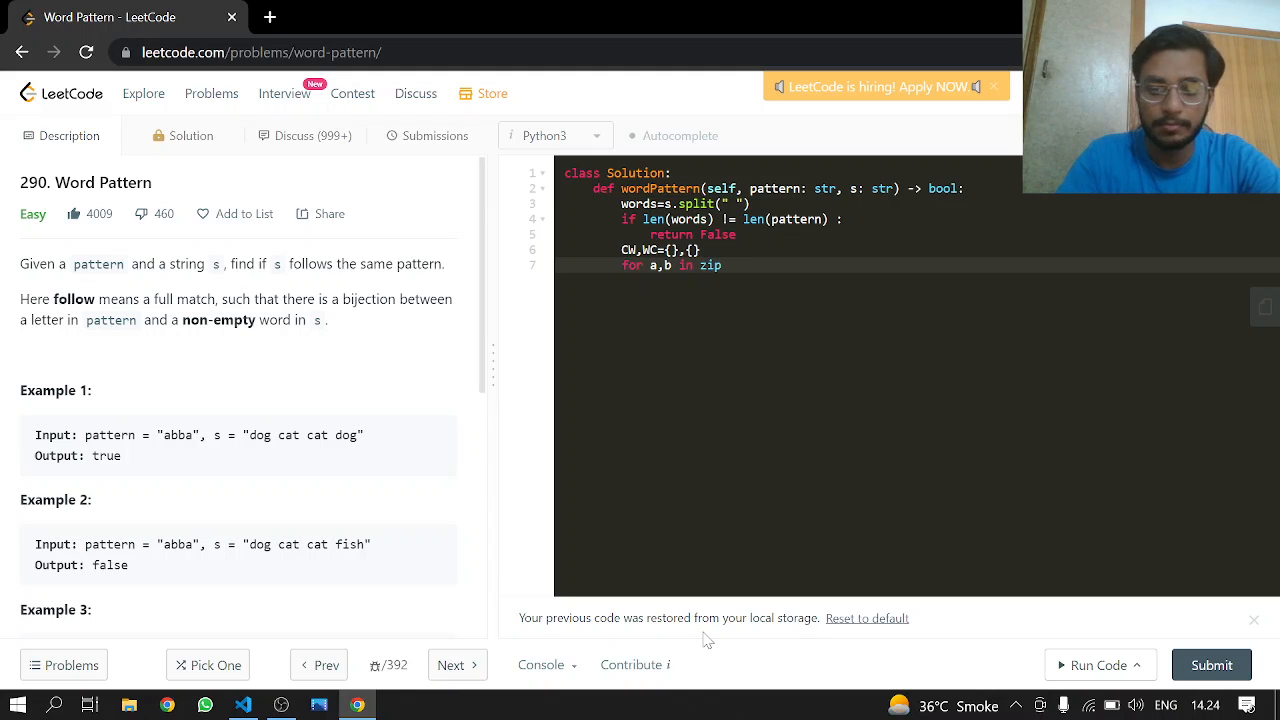
pyautogui.write('()')
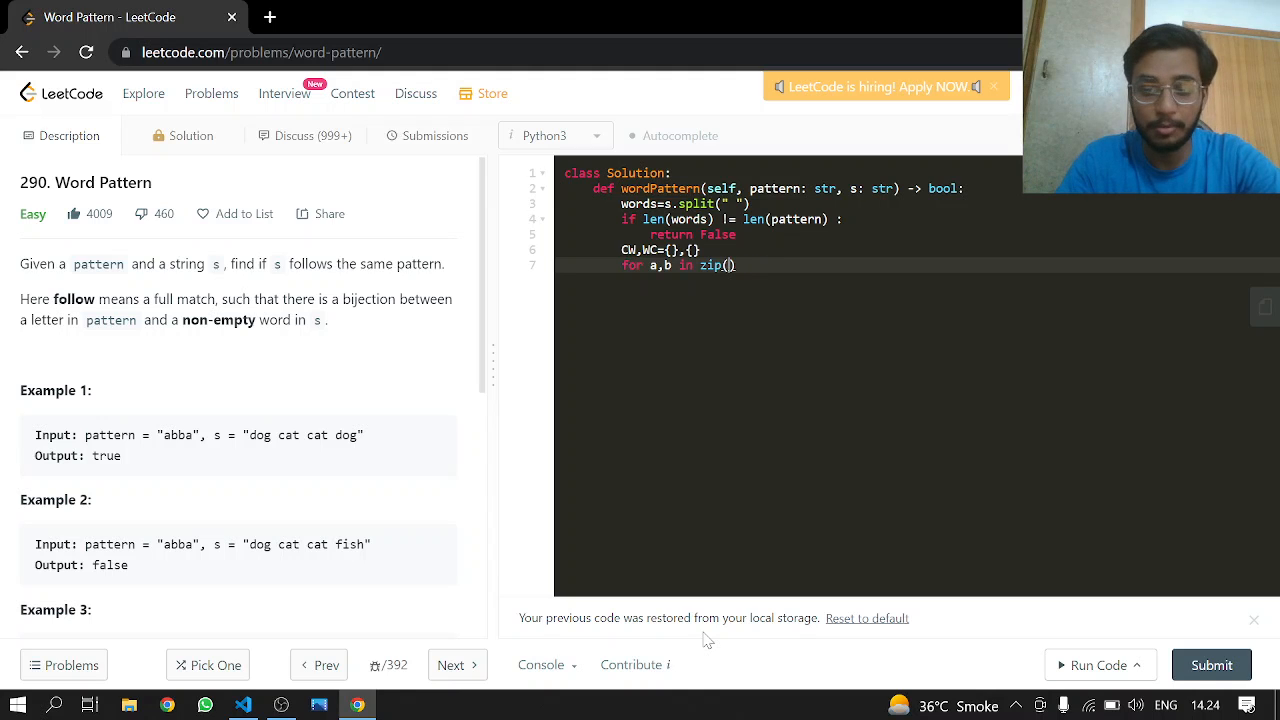
pyautogui.write('patt')
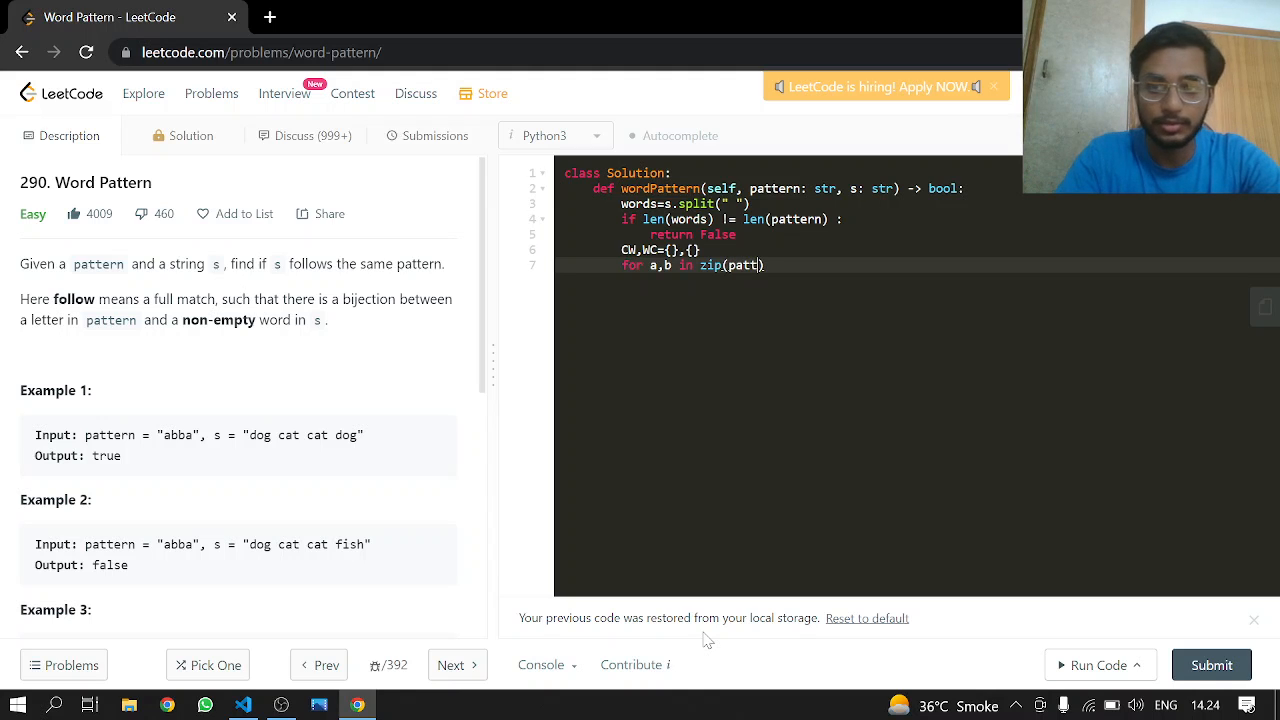
pyautogui.write('ern,wo')
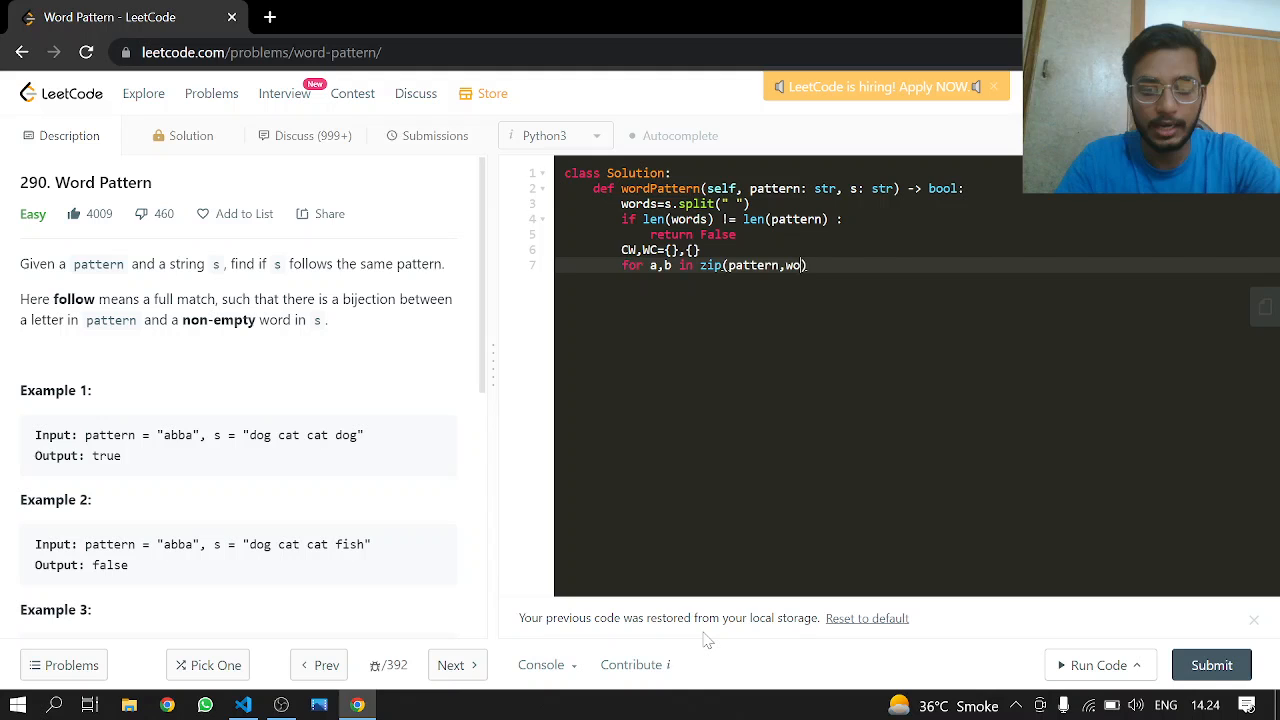
pyautogui.write('rds) :')
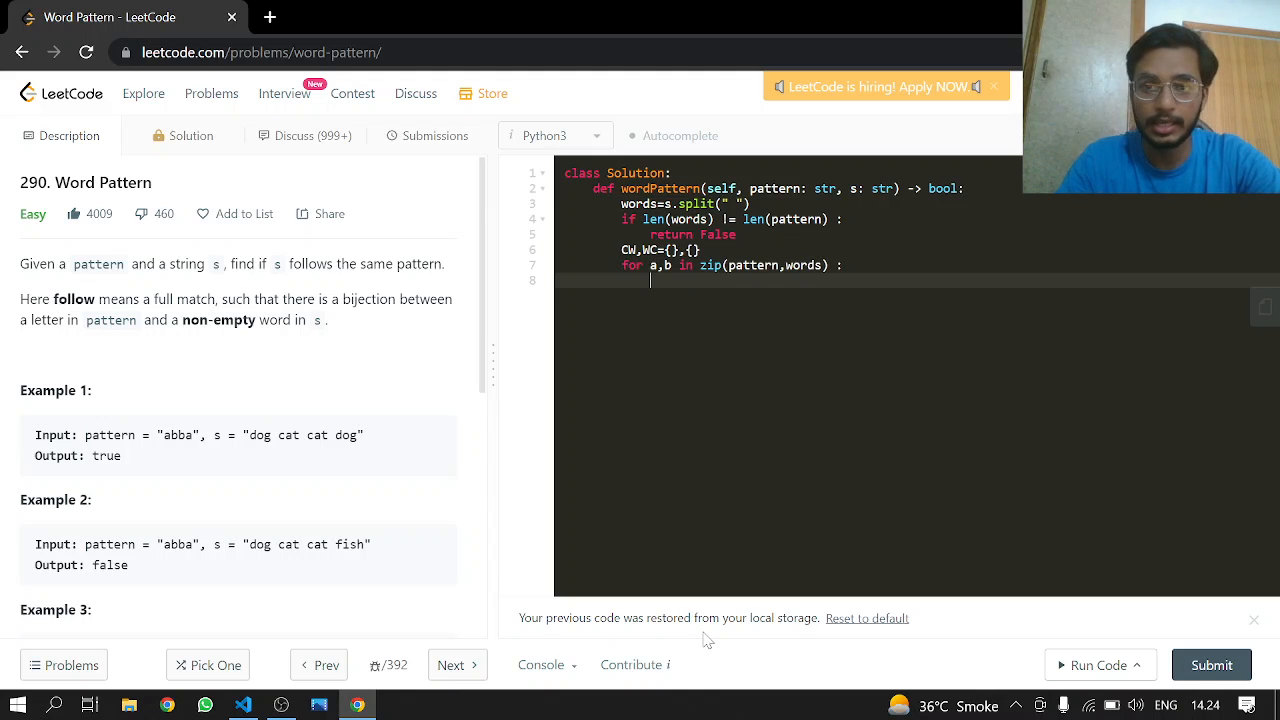
pyautogui.write('if a in CW')
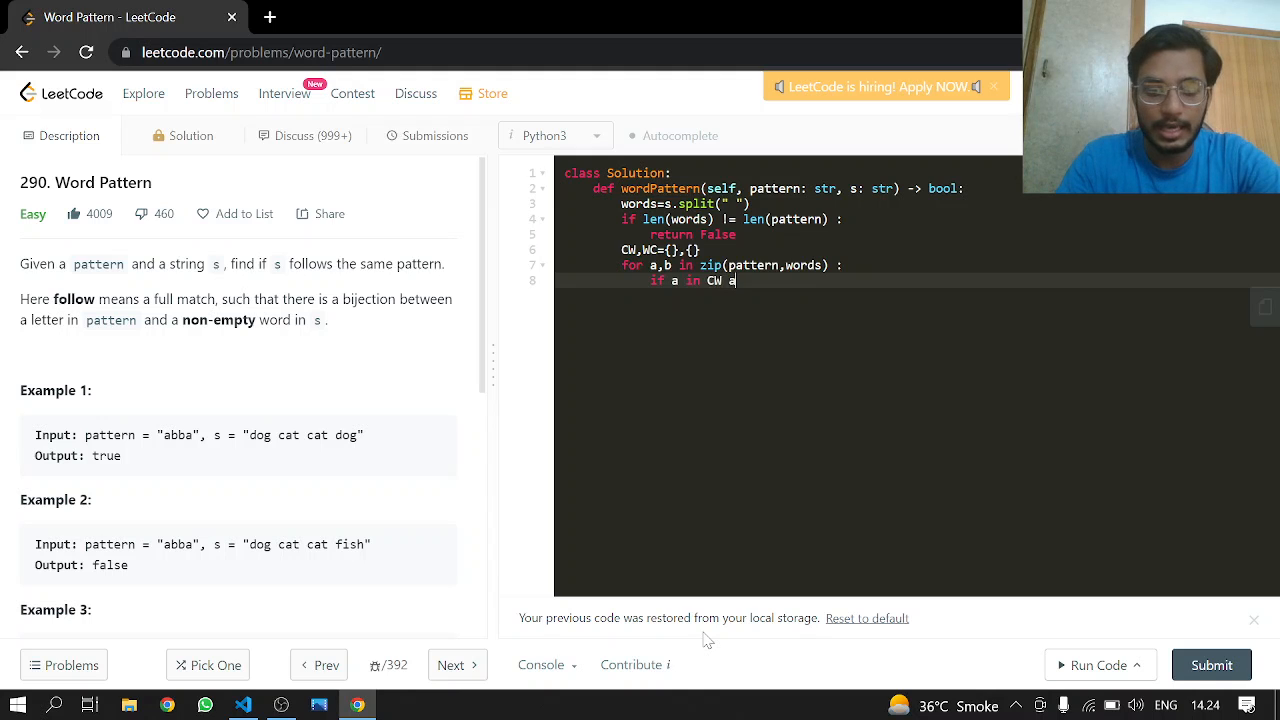
# - Return False if a in CW and CW[a]!=b, or if b in WC and WC[b]!=a
pyautogui.write('and CW[a]!=b :')
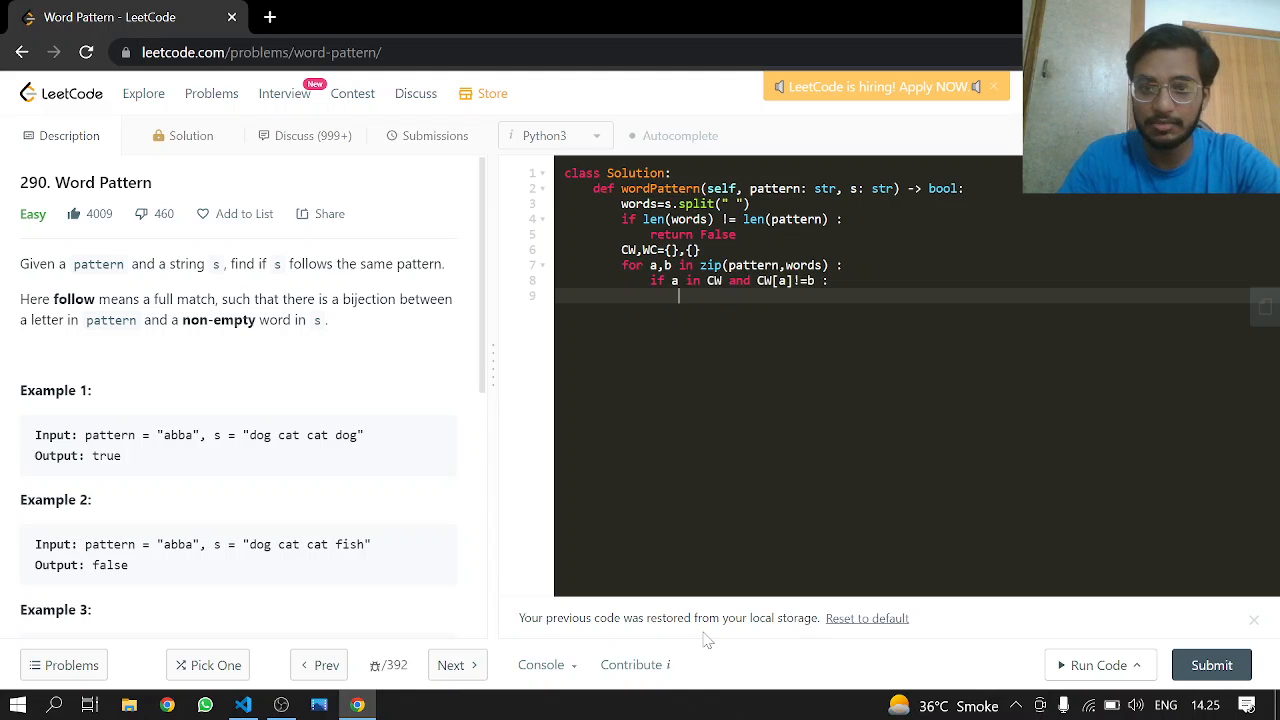
pyautogui.write('retu')
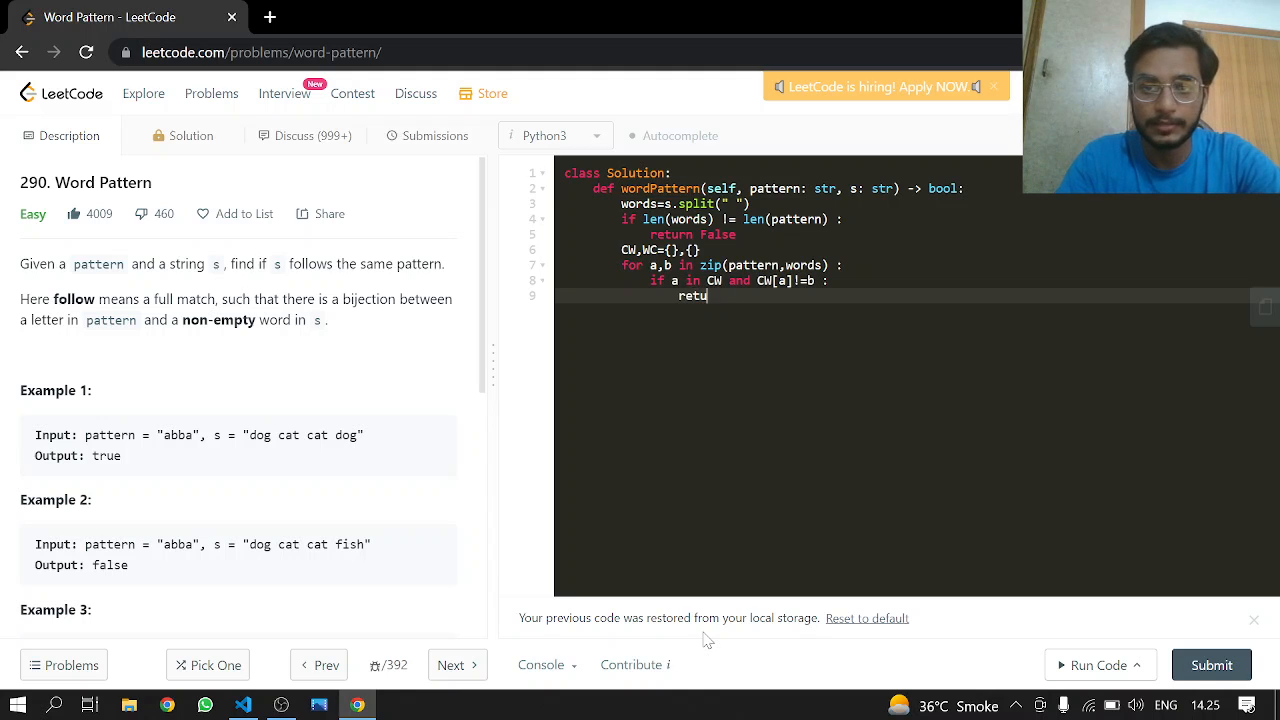
pyautogui.write('rn False')
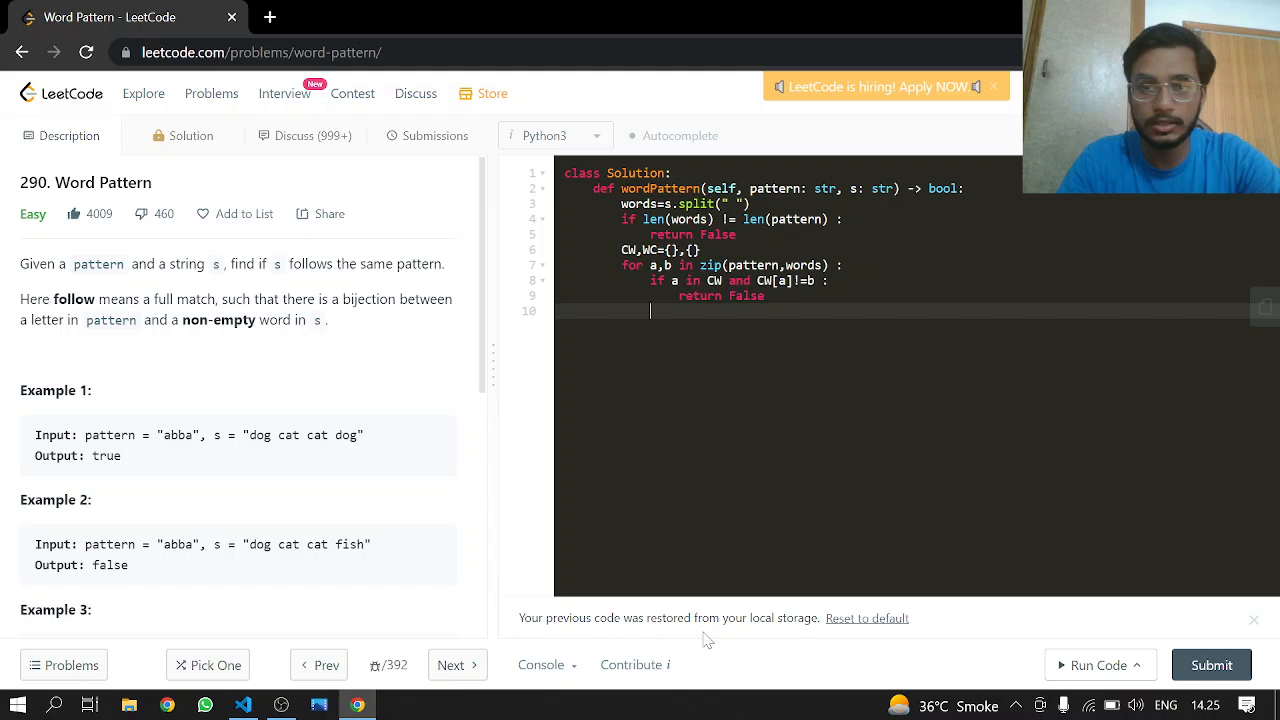
pyautogui.write('if b in WC')
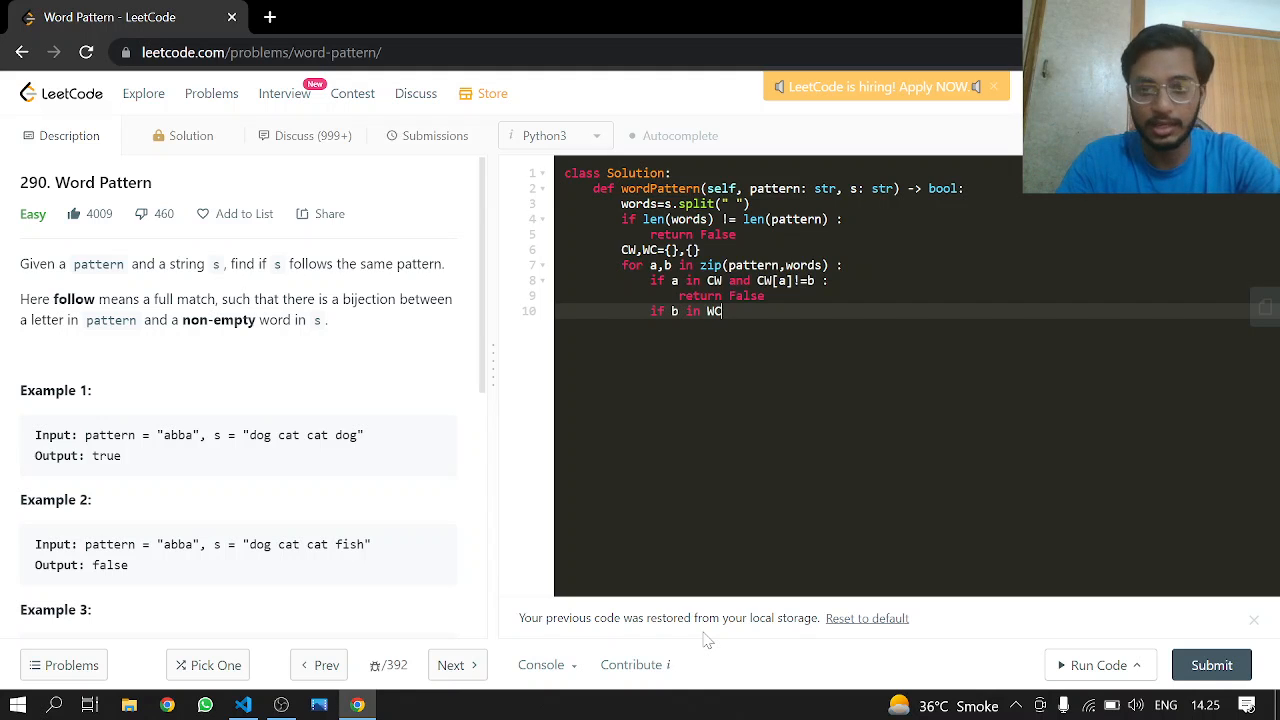
pyautogui.write('and')
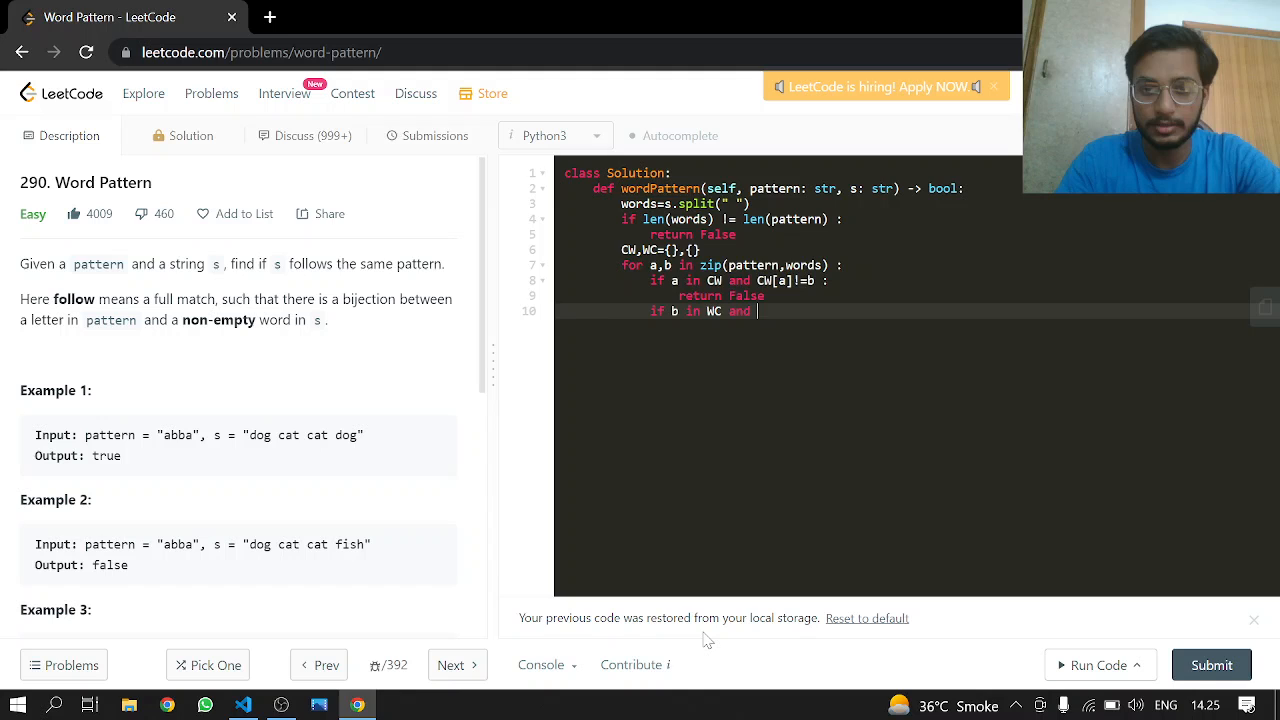
pyautogui.write('WC[b]')
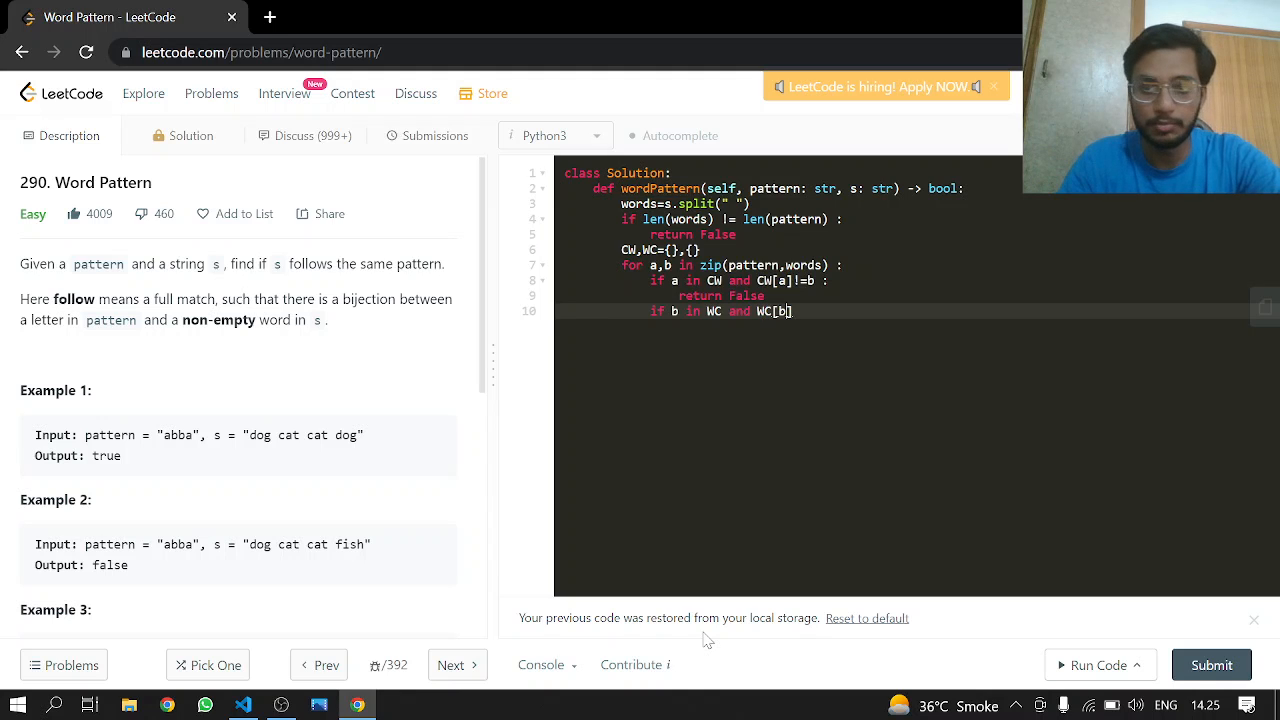
pyautogui.write('!=a :')
pyautogui.write('r')
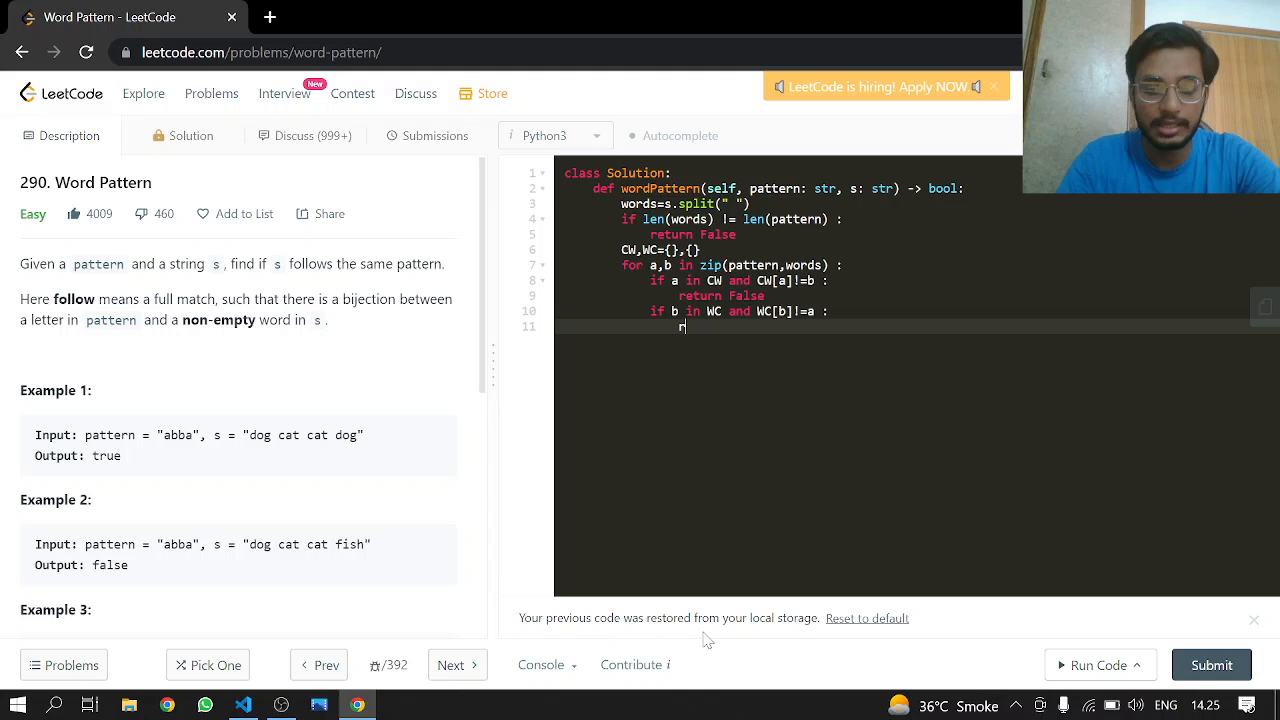
pyautogui.write('eturn')
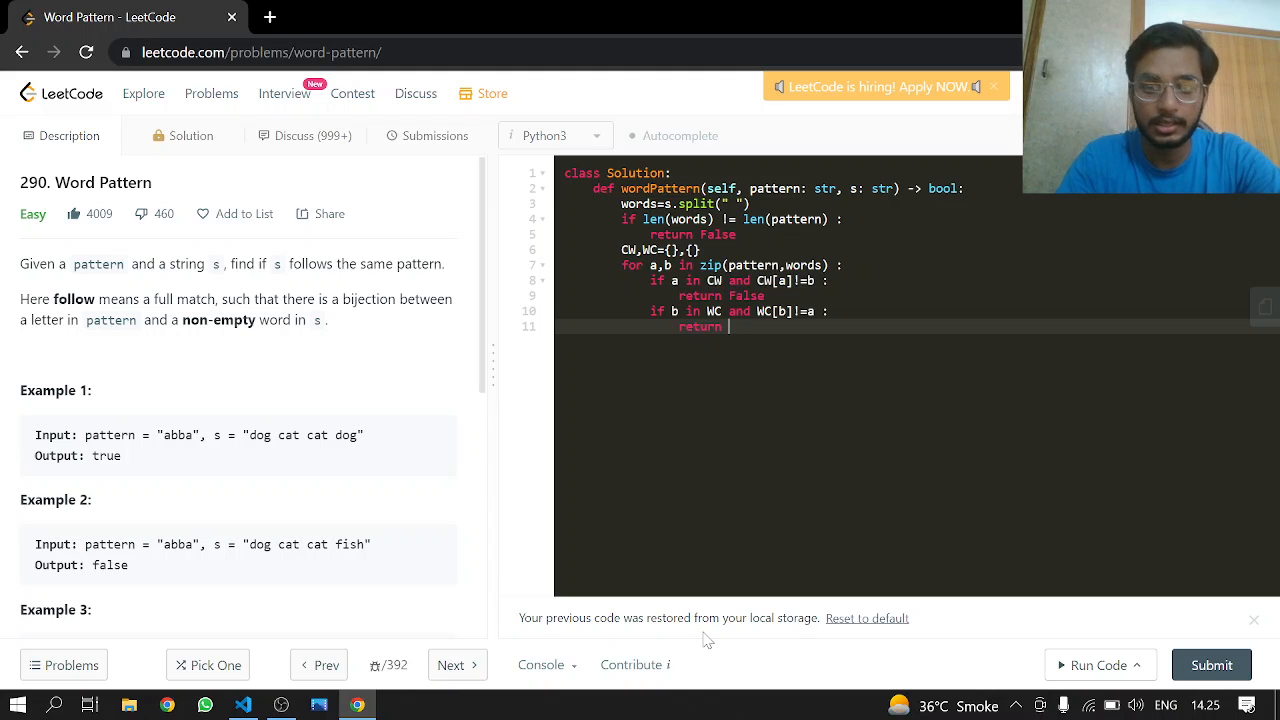
pyautogui.write('False')
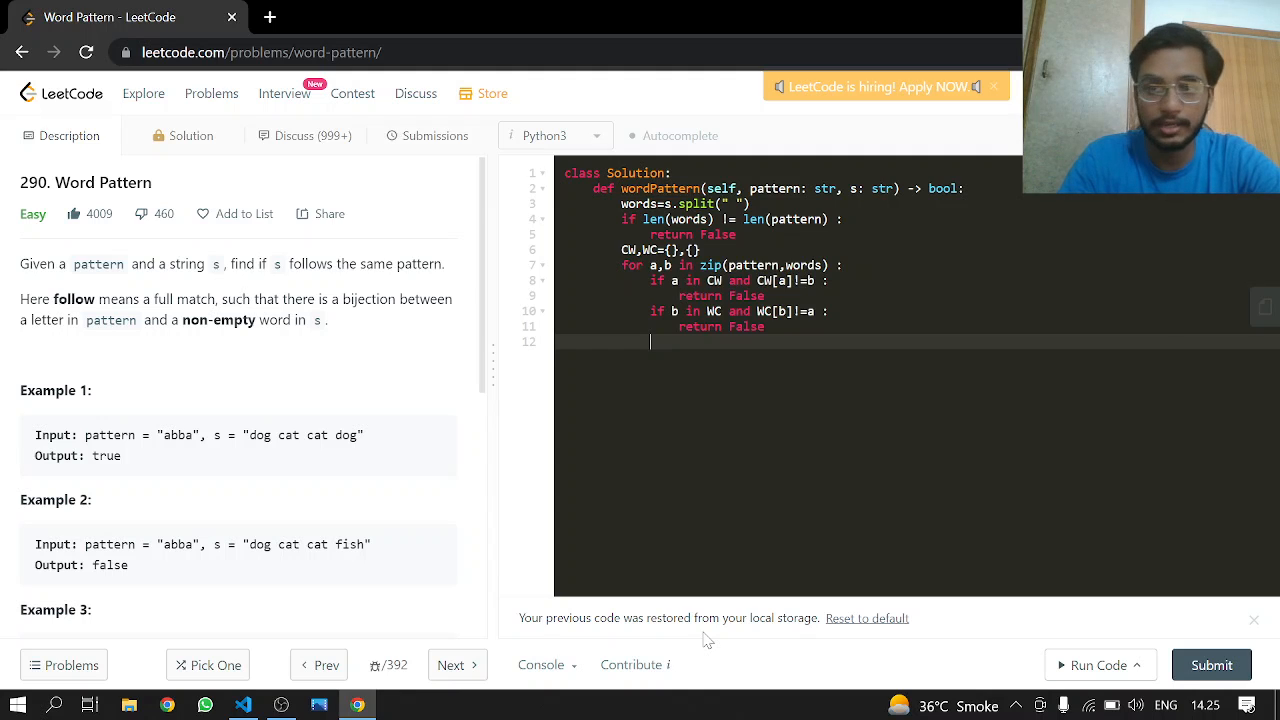
# - Record CW[a] = b and WC[b] = a each iteration, then return True after the loop
pyautogui.write('CW')
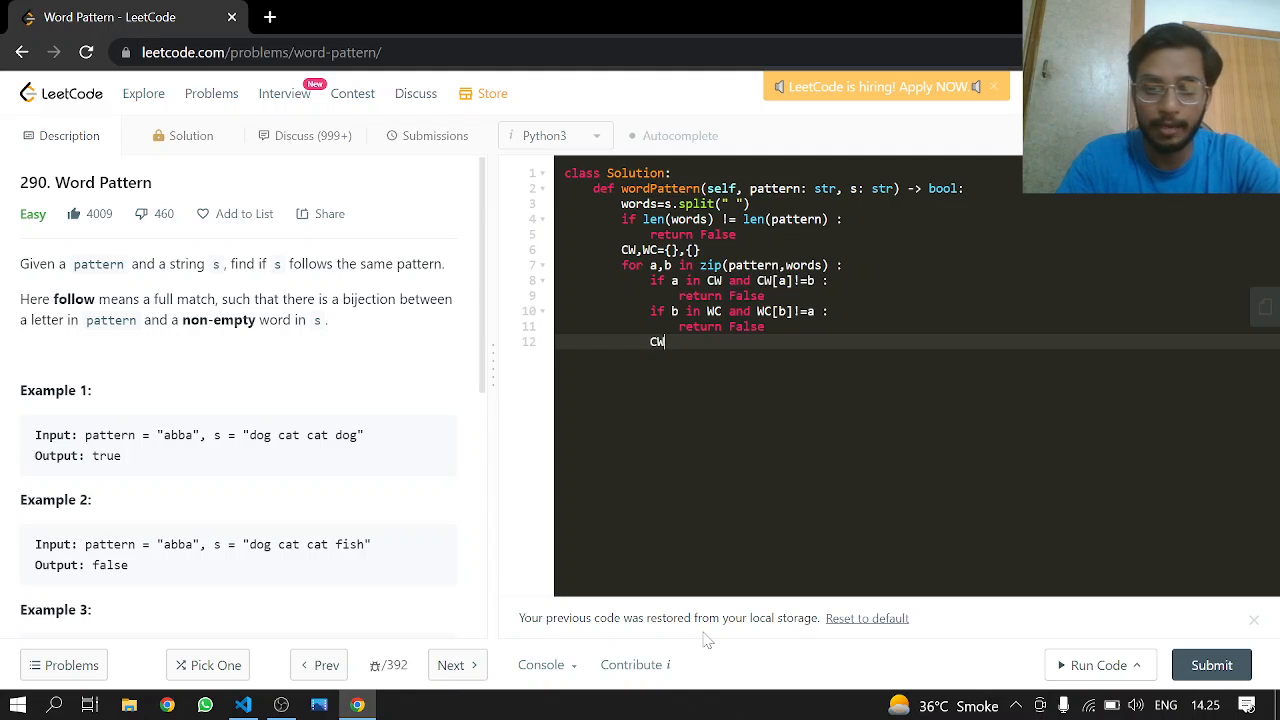
pyautogui.write('[]')
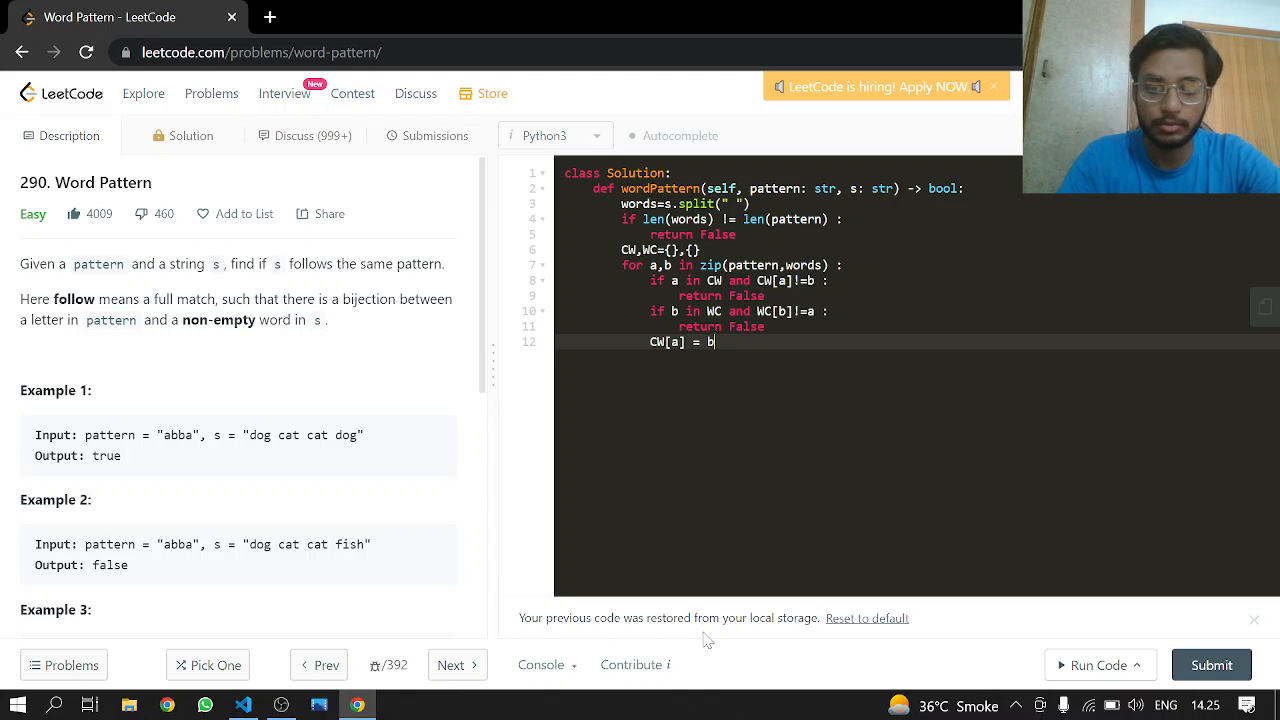
pyautogui.press('Enter')
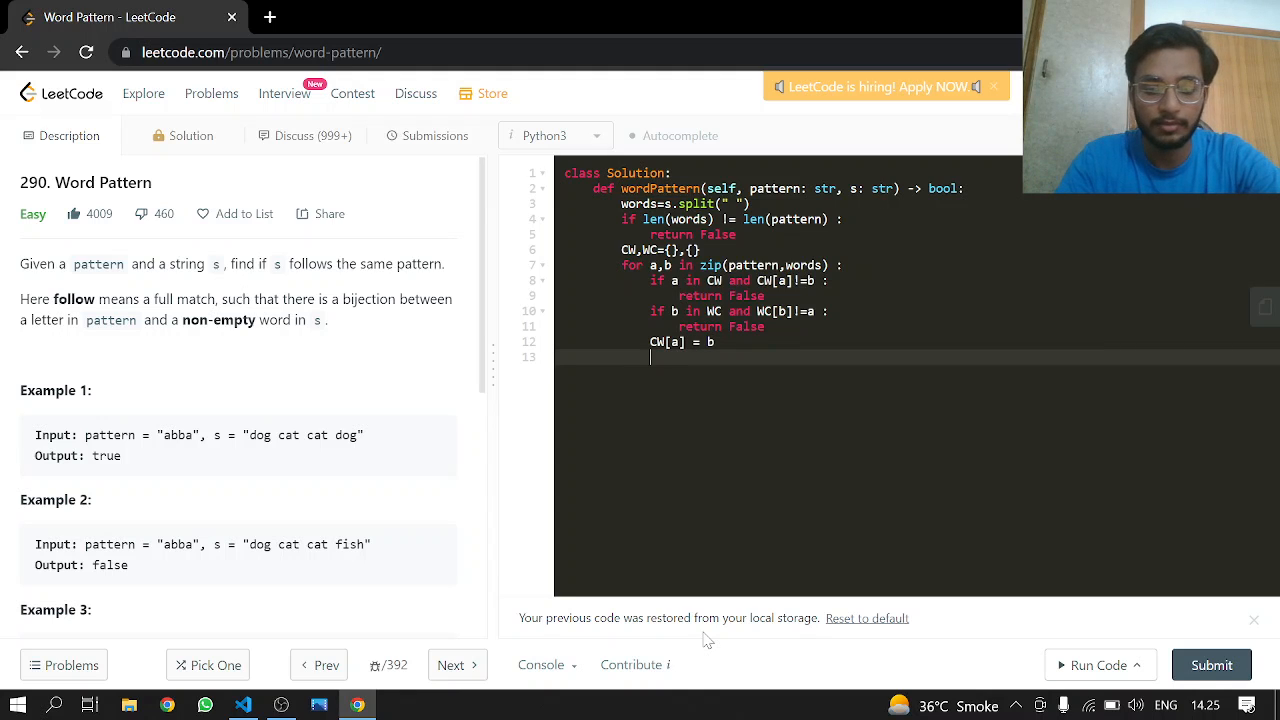
pyautogui.write('WC[]')
pyautogui.write('re')
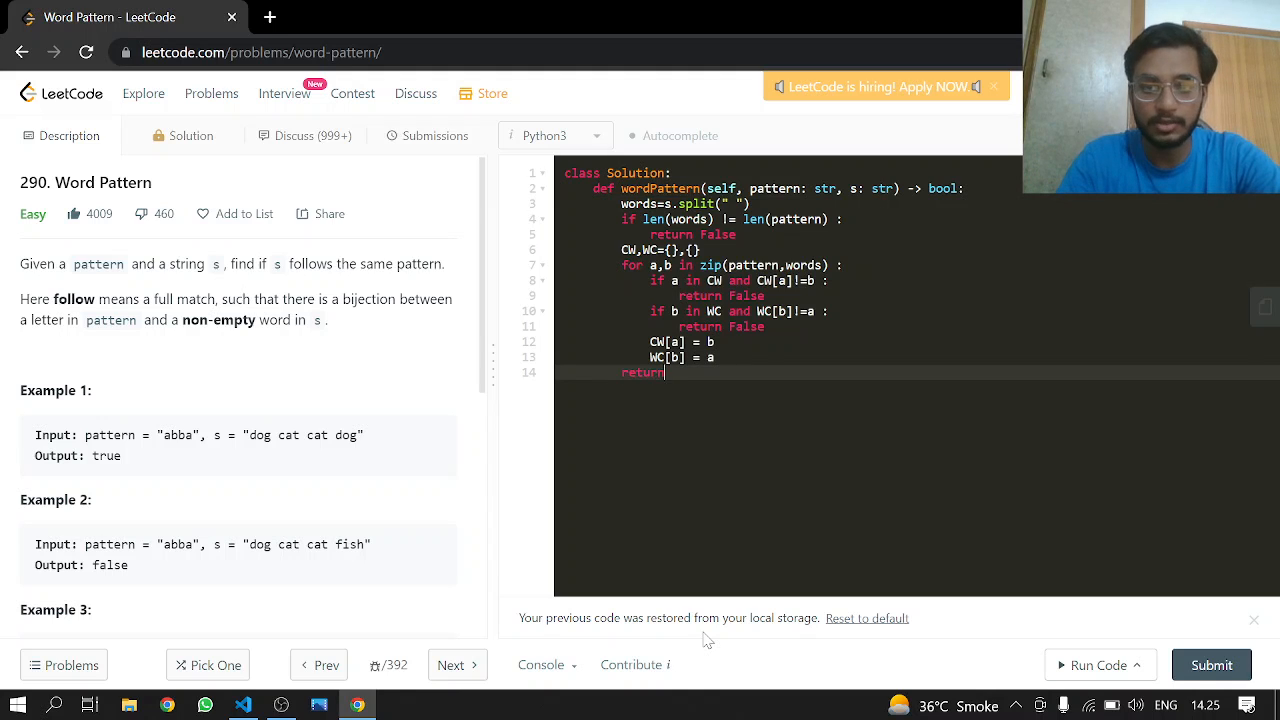
pyautogui.write('tur')
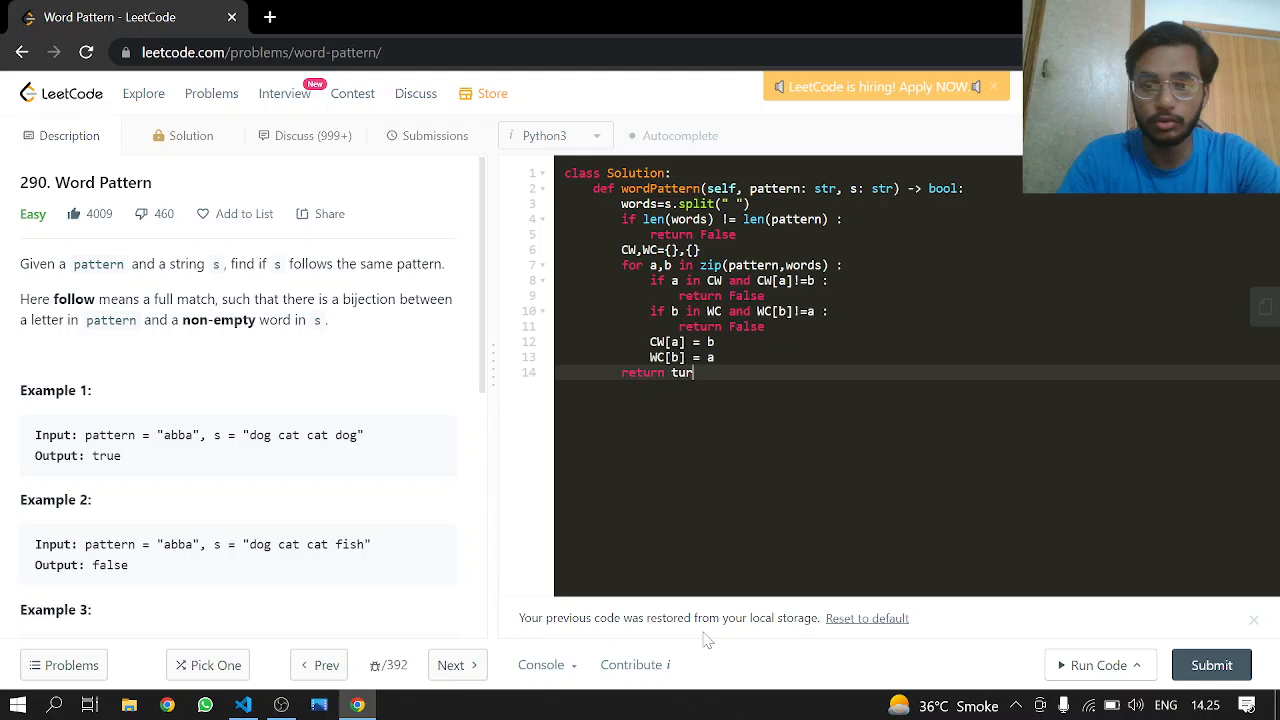
pyautogui.write('True')
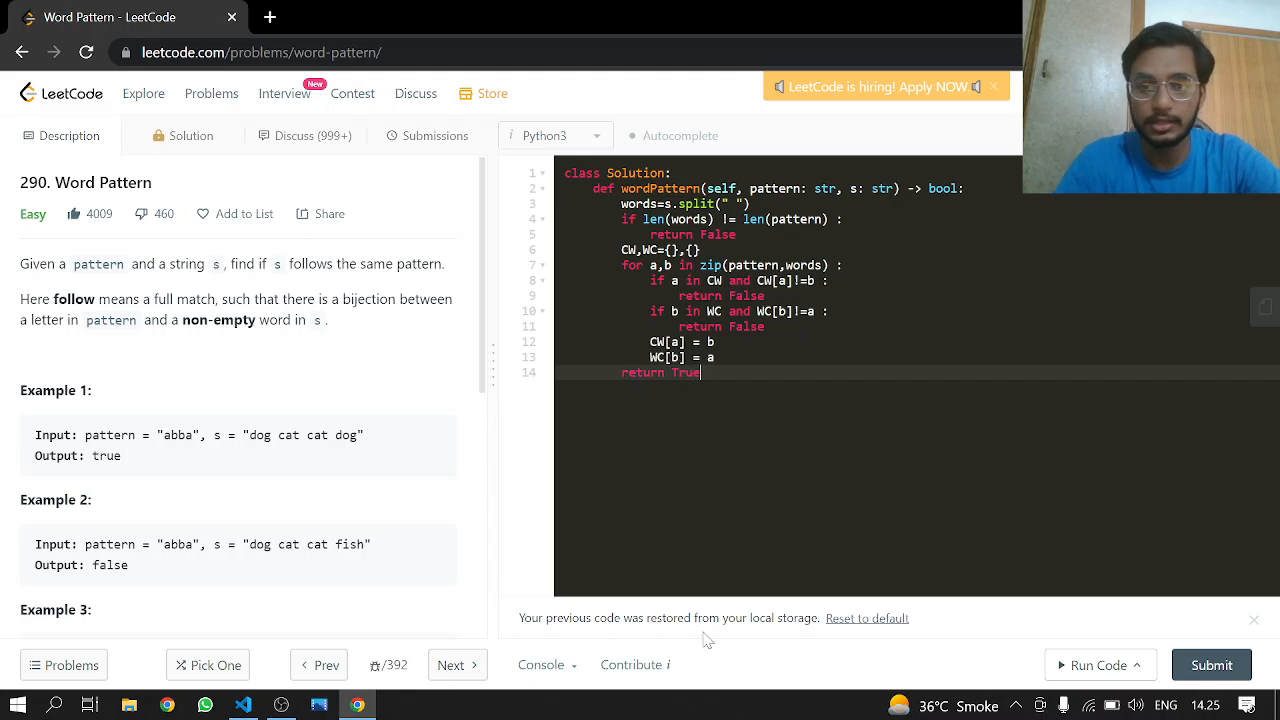
# - Run the solution on the example, then submit it and get the Accepted verdict
pyautogui.click(1092, 664)
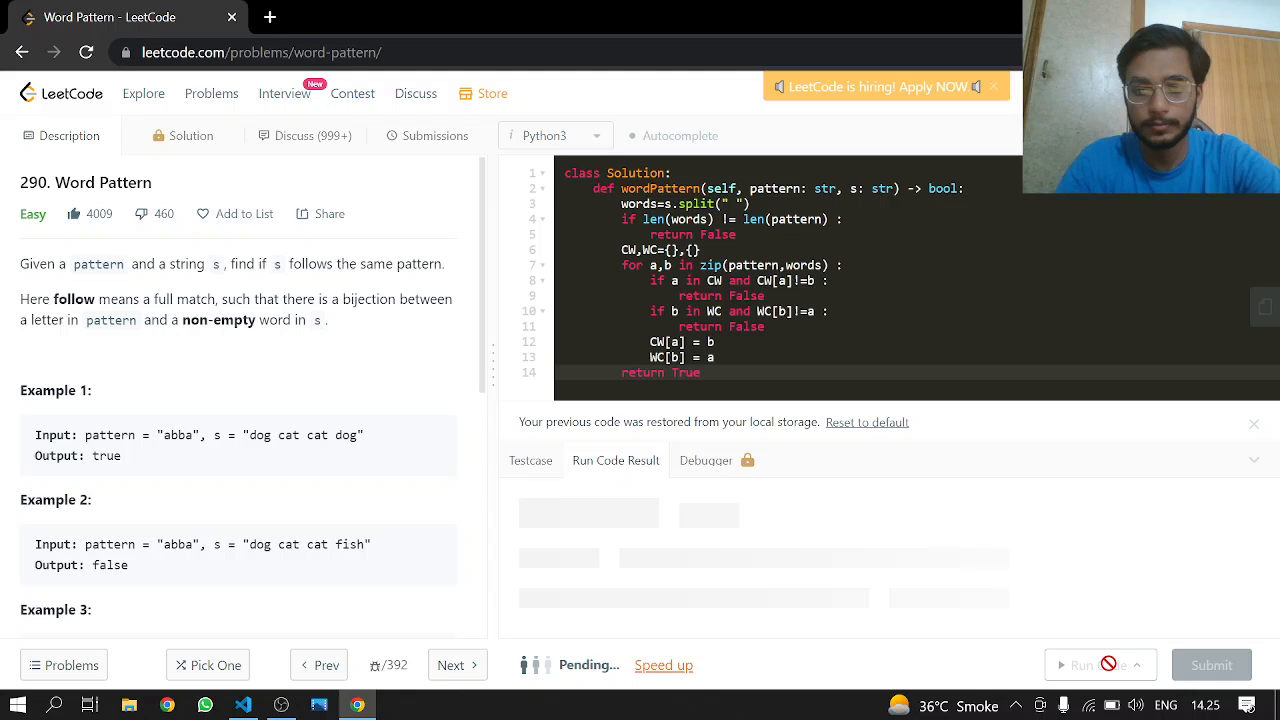
pyautogui.click(1092, 664)
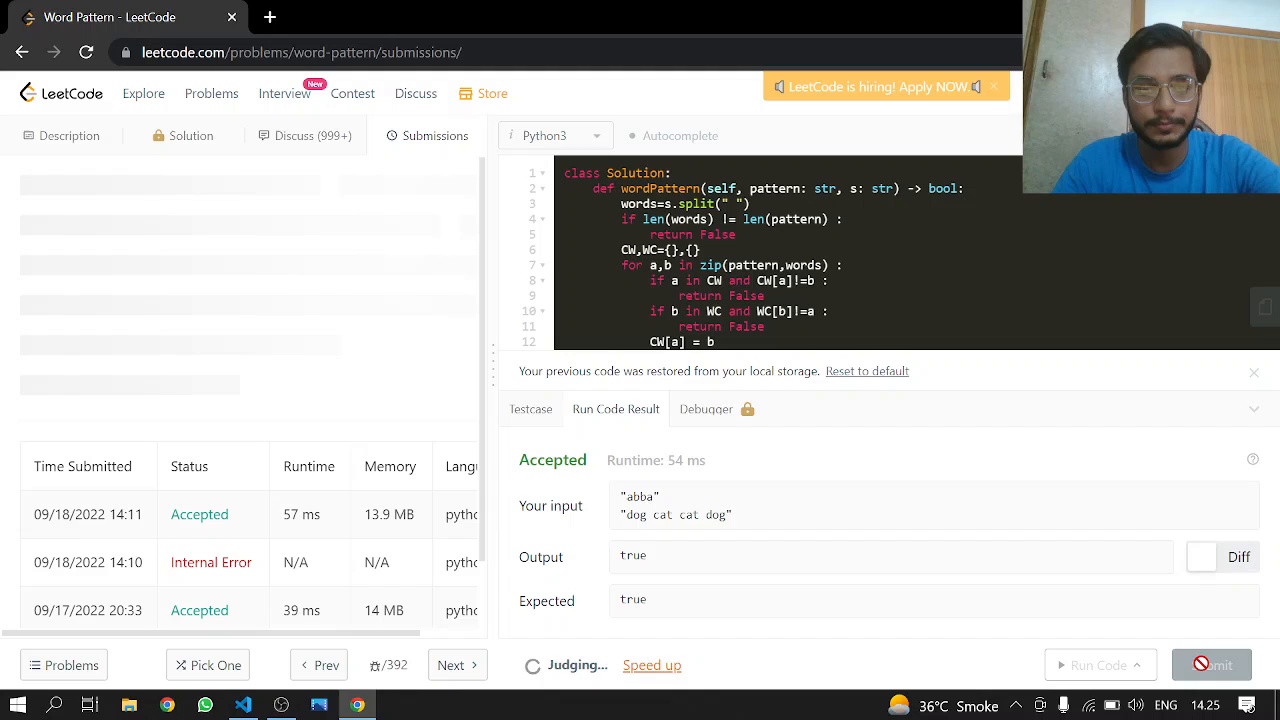
pyautogui.click(1212, 664)
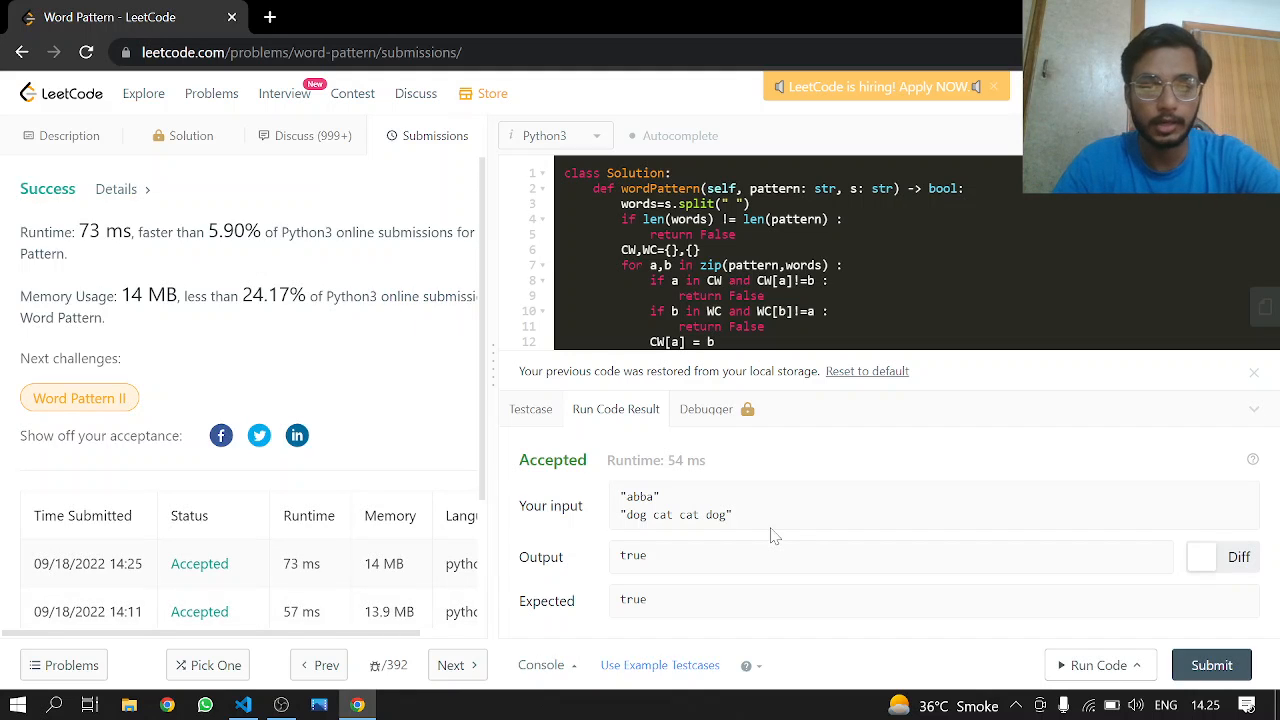